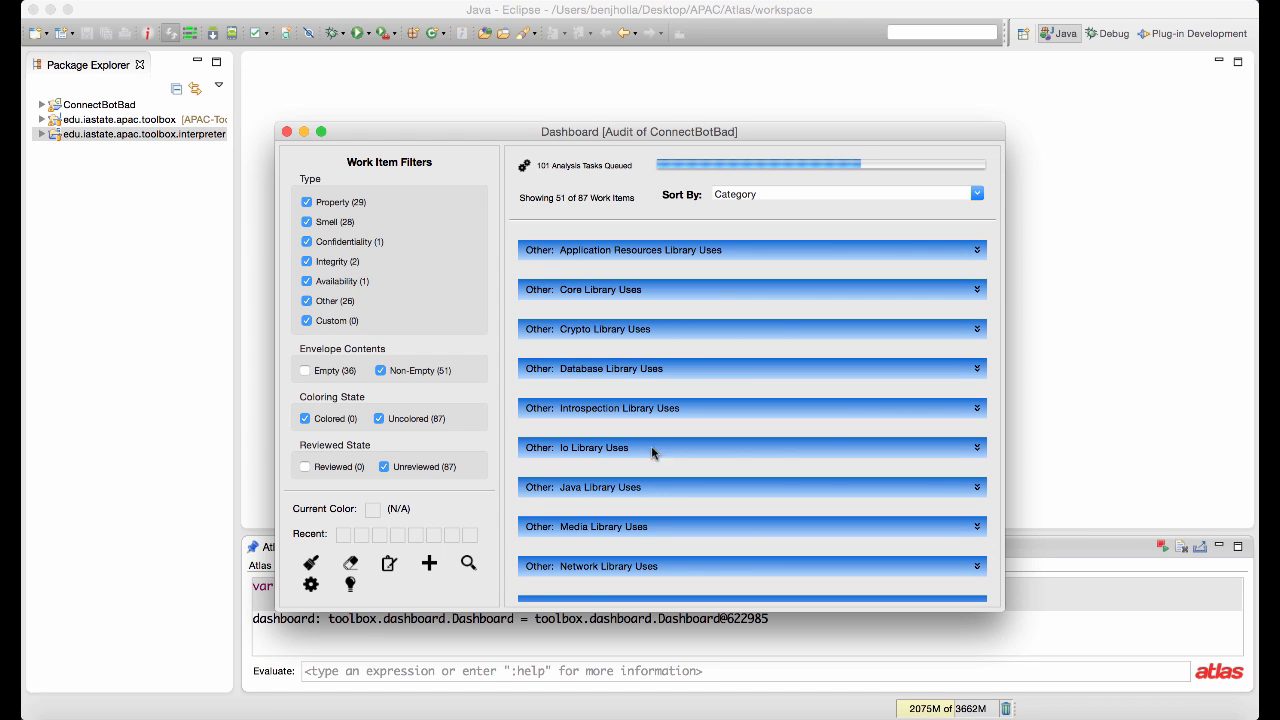
Toggle the Type filters until only Property remains and expand the Android Design Context item.
{"action": "left_click", "coordinate": [306, 300]}
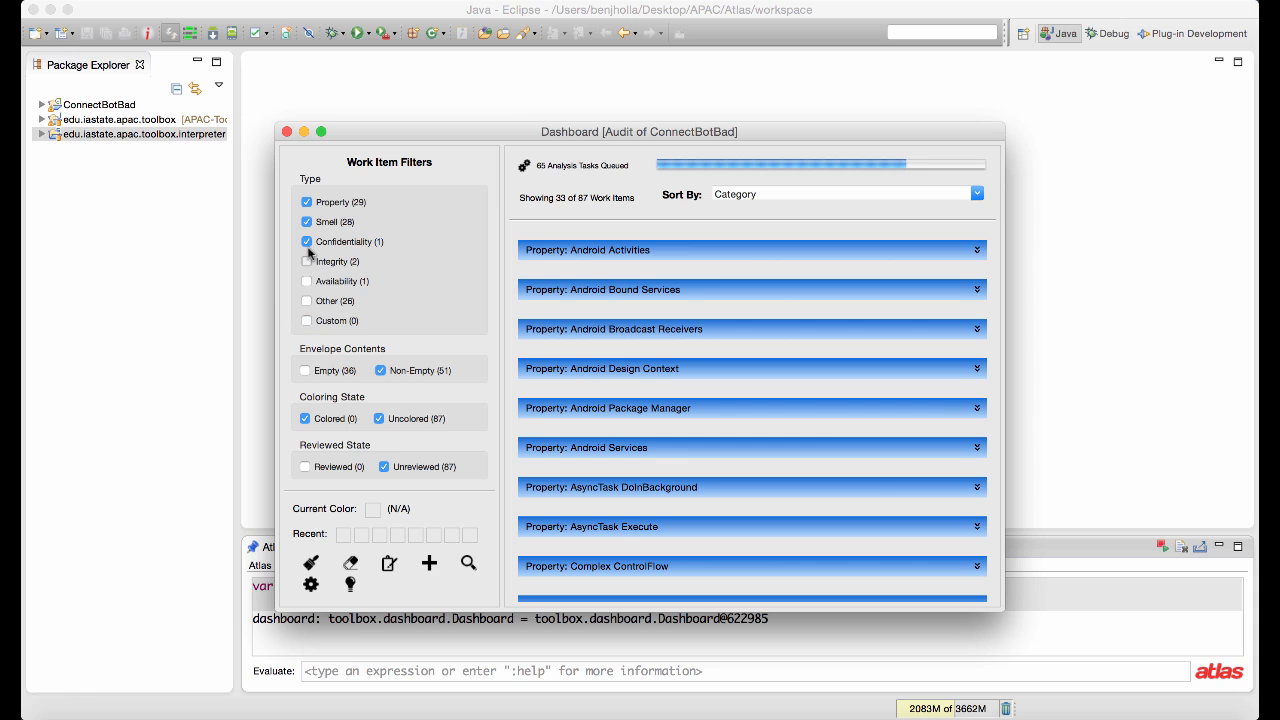
{"action": "left_click", "coordinate": [306, 240]}
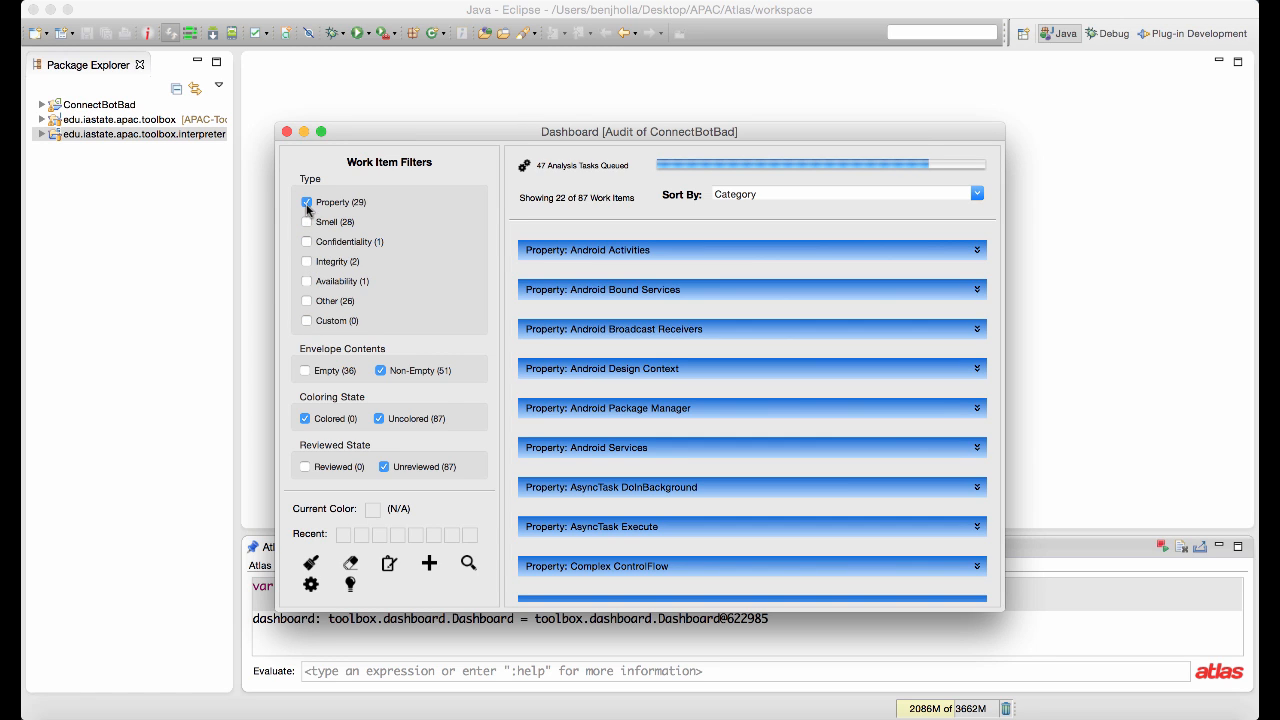
{"action": "left_click", "coordinate": [306, 220]}
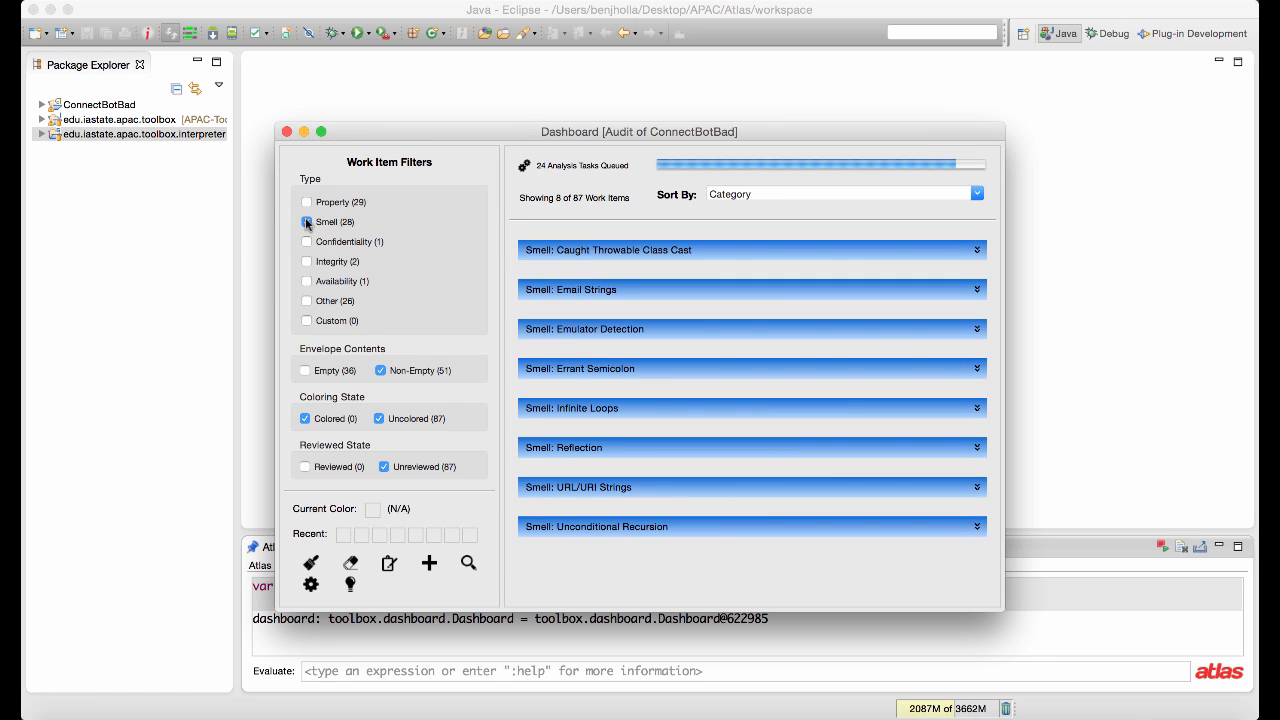
{"action": "left_click", "coordinate": [306, 222]}
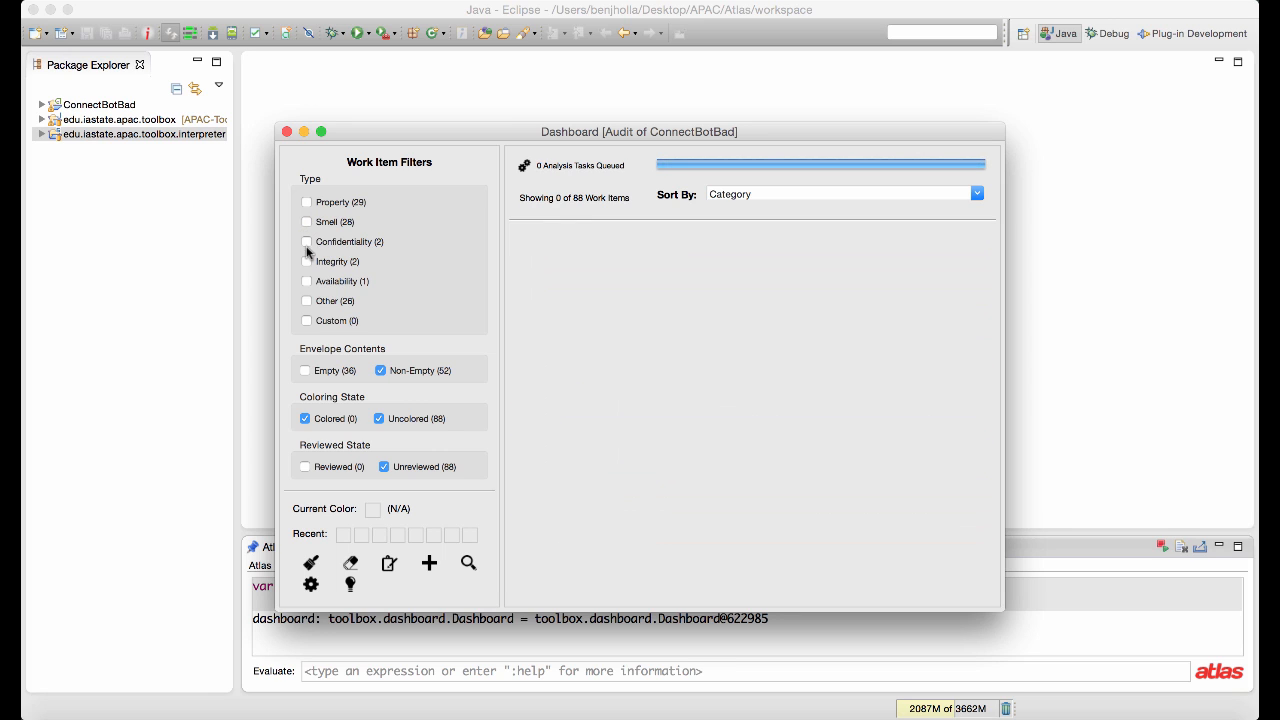
{"action": "left_click", "coordinate": [306, 300]}
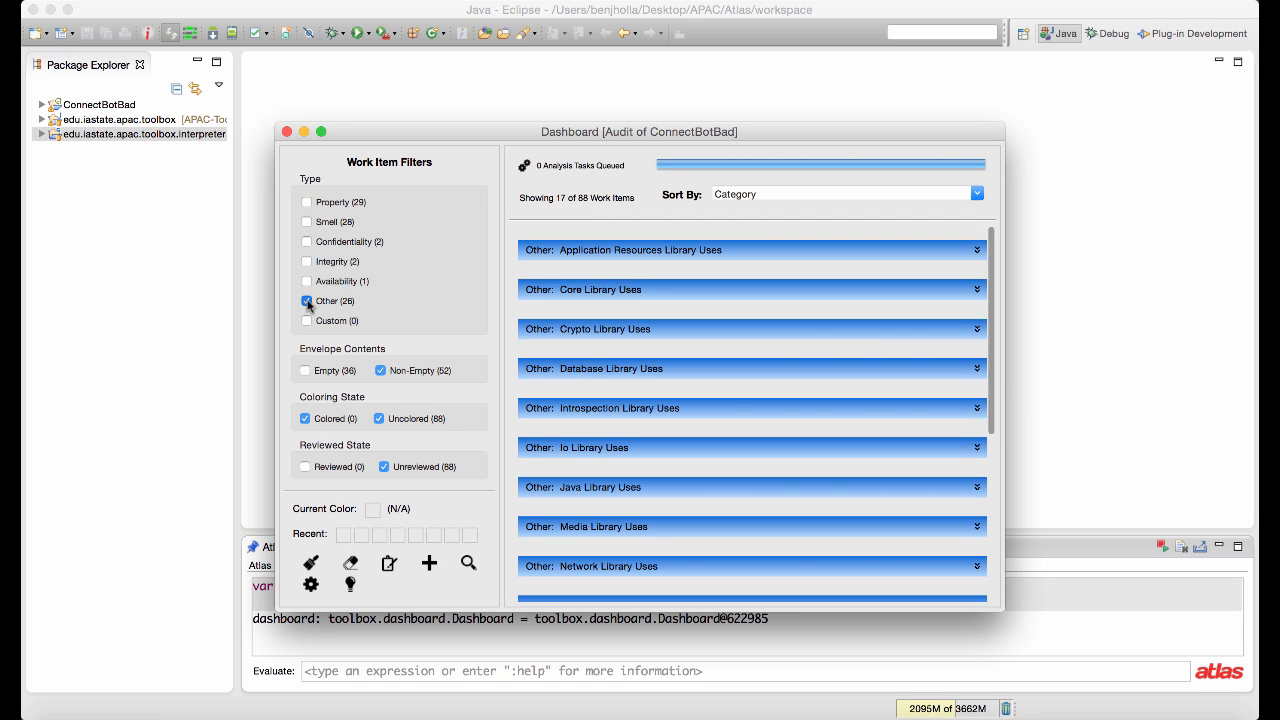
{"action": "left_click", "coordinate": [306, 202]}
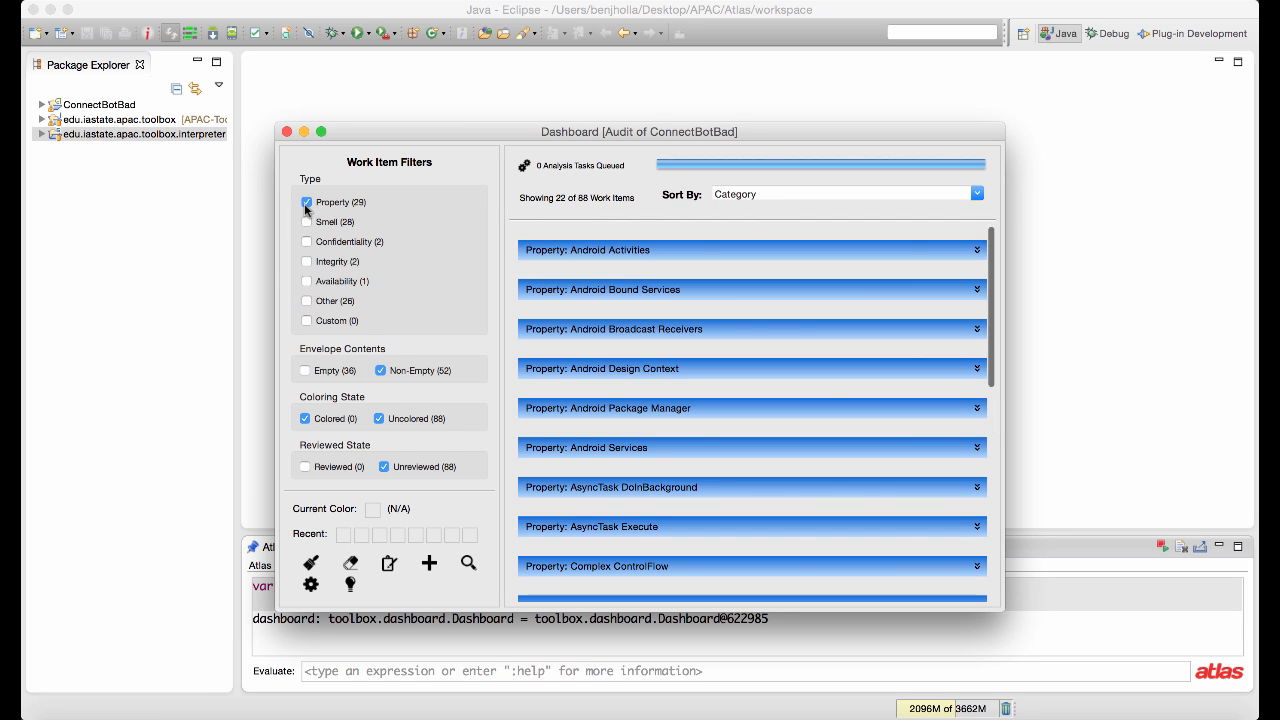
{"action": "left_click", "coordinate": [750, 368]}
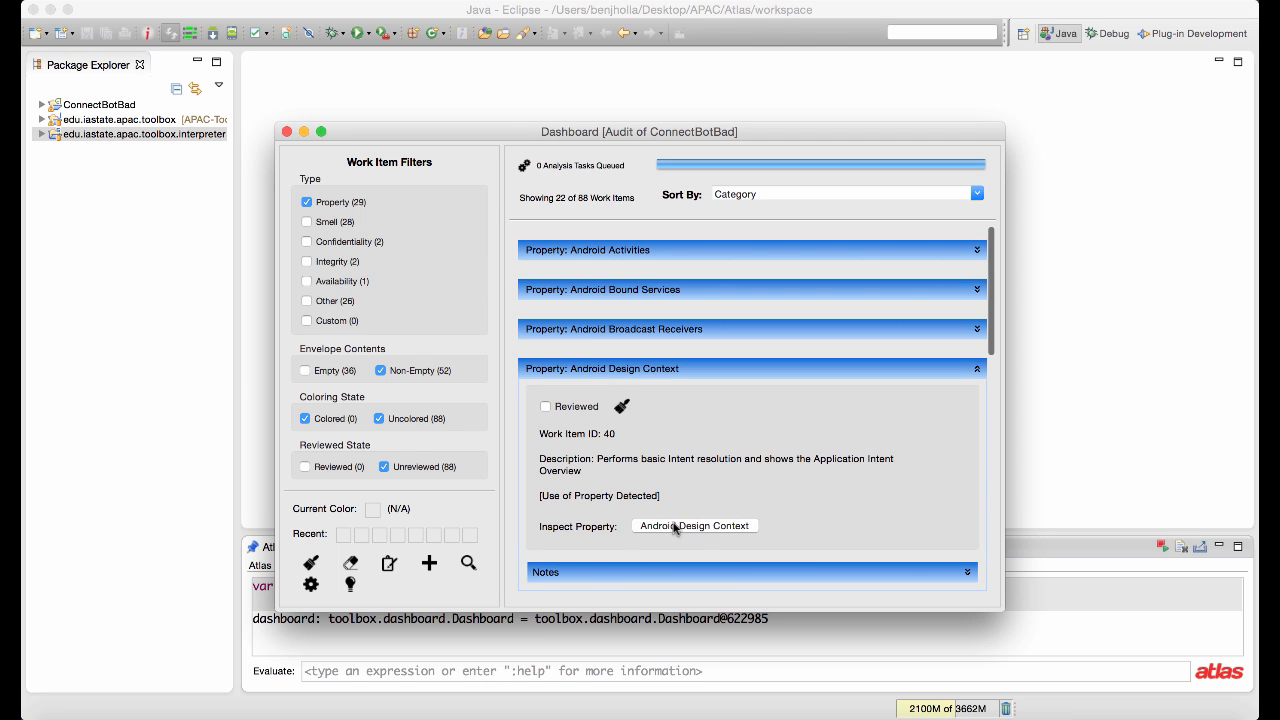
Inspect the Android Design Context property graph and scroll through it.
{"action": "left_click", "coordinate": [694, 524]}
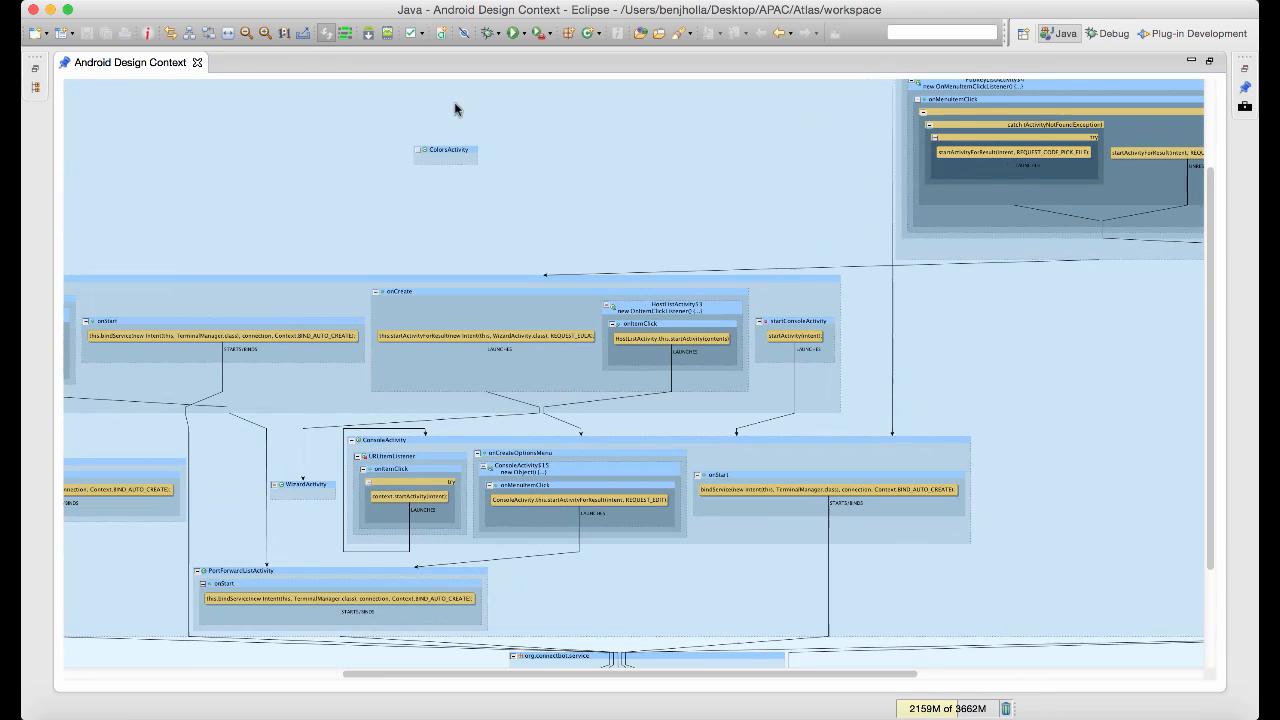
{"action": "scroll", "scroll_direction": "down", "scroll_amount": 3}
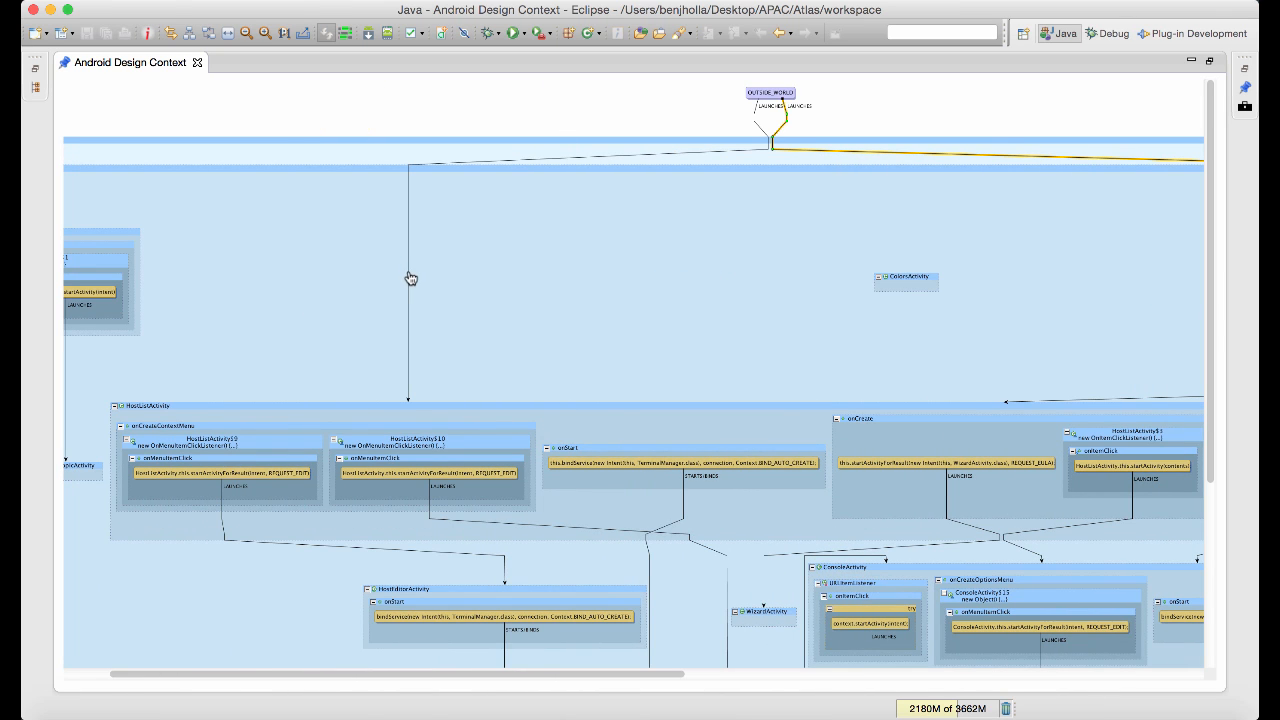
{"action": "scroll", "scroll_direction": "down", "scroll_amount": 3}
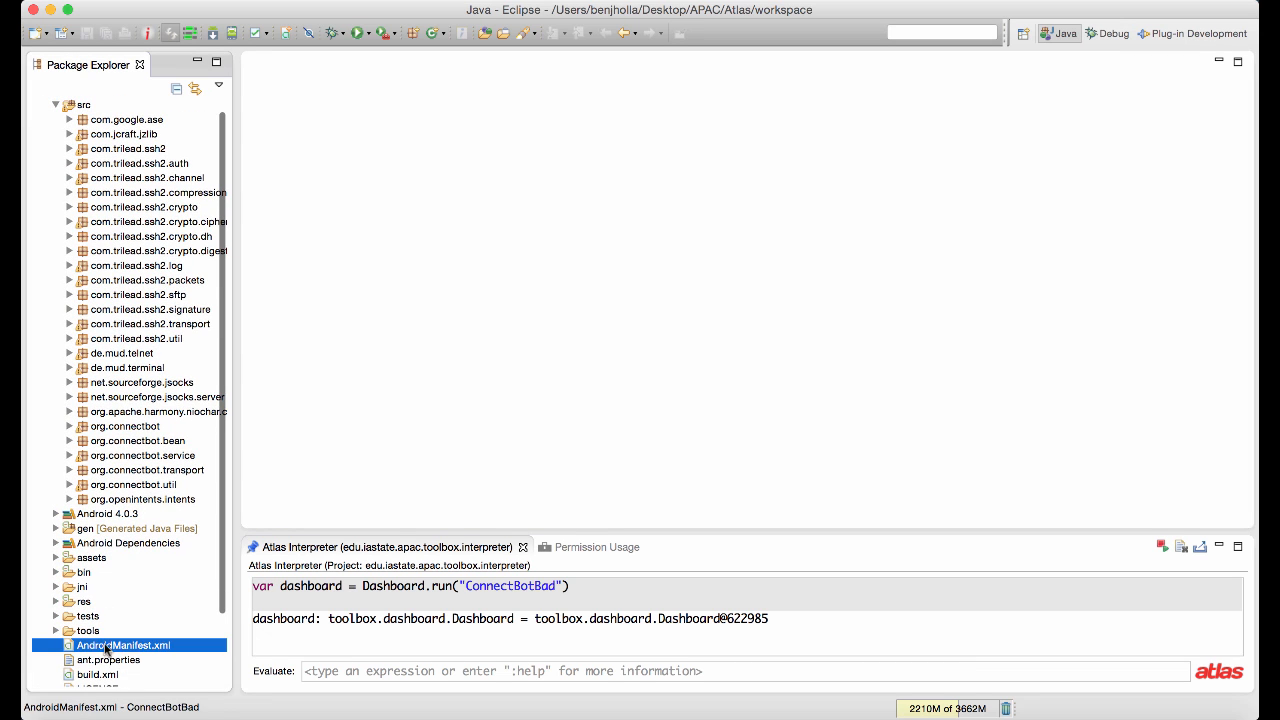
Open AndroidManifest.xml's Permission Usage and expand Permission Group > AFFECTS_BATTERY > VIBRATE.
{"action": "double_click", "coordinate": [124, 644]}
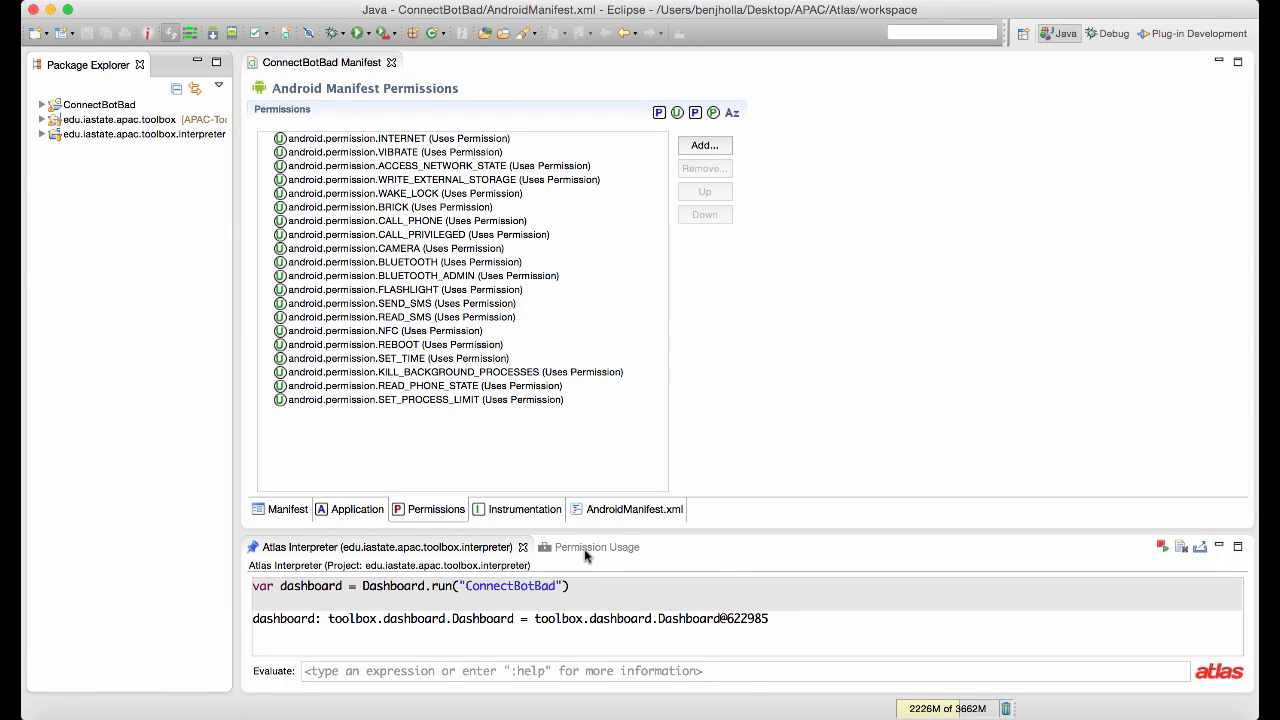
{"action": "left_click", "coordinate": [596, 548]}
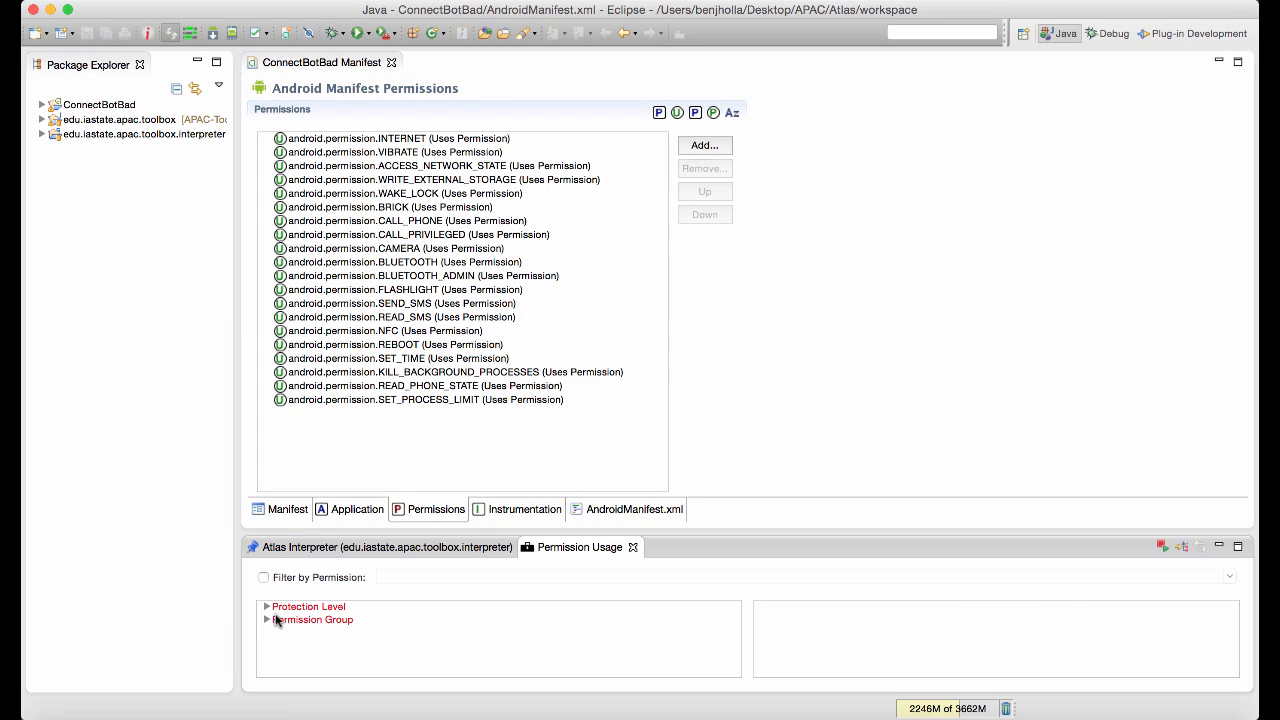
{"action": "left_click", "coordinate": [266, 620]}
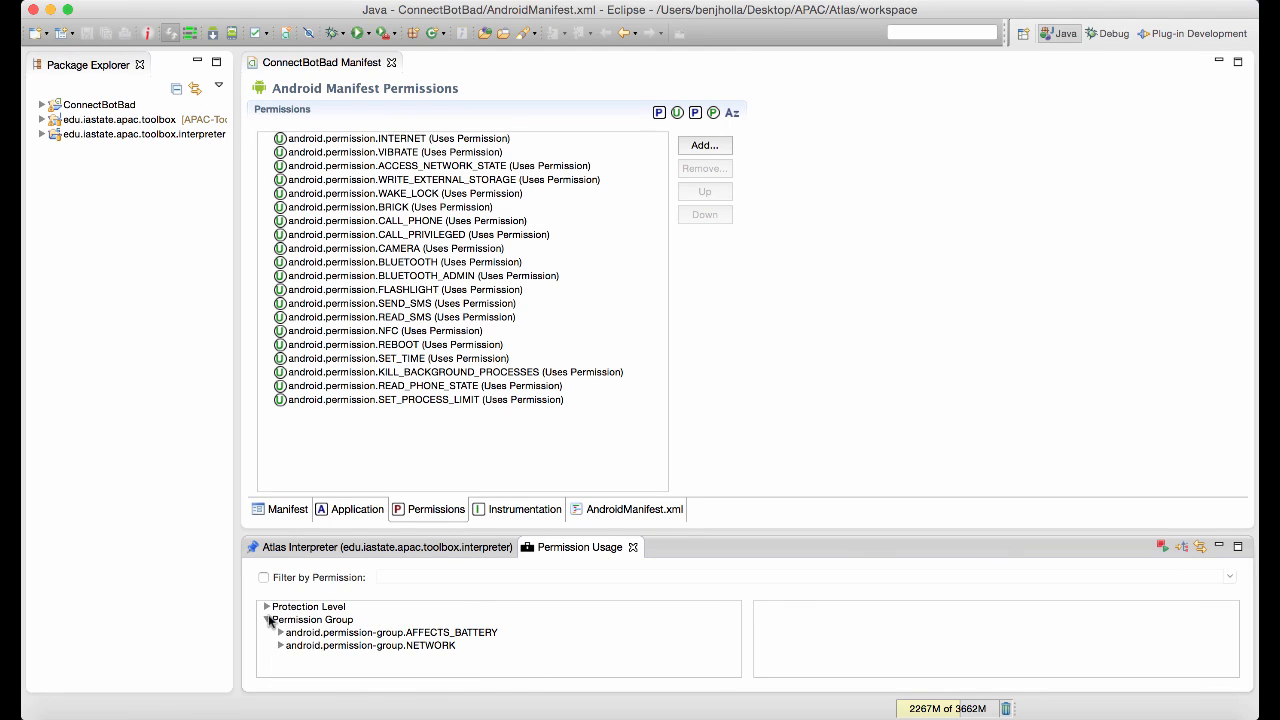
{"action": "left_click", "coordinate": [280, 632]}
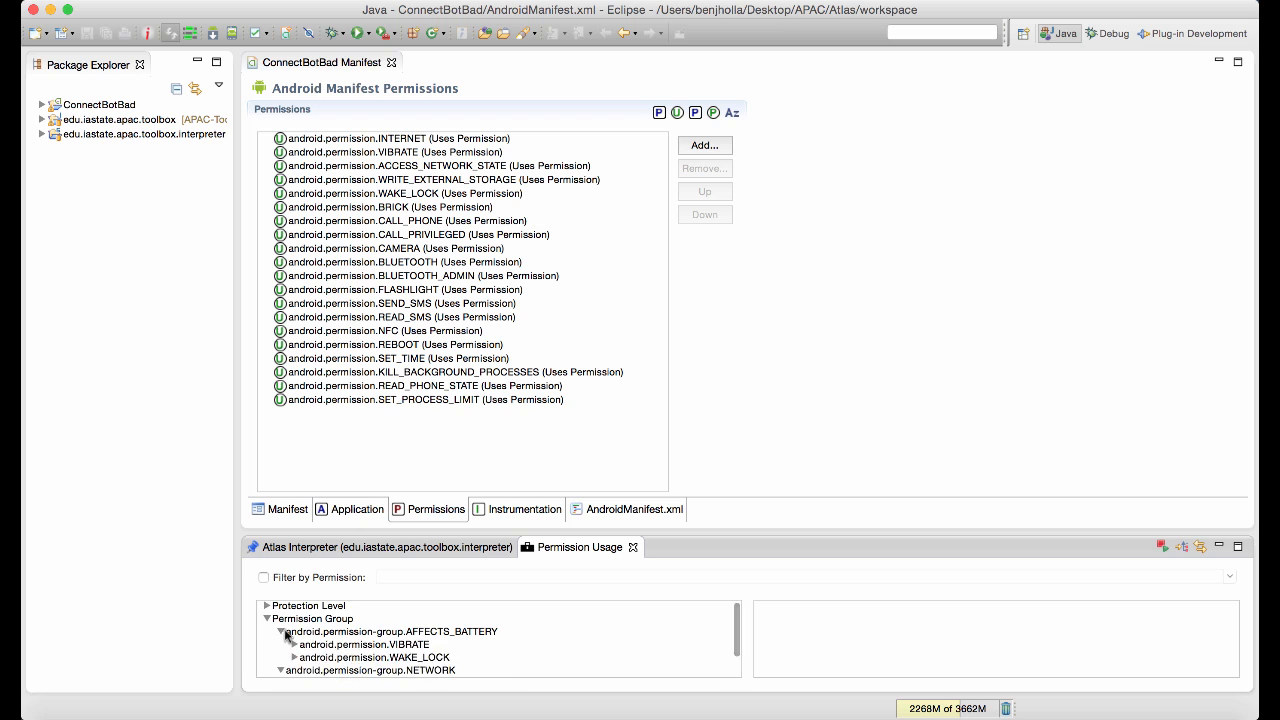
{"action": "left_click", "coordinate": [282, 630]}
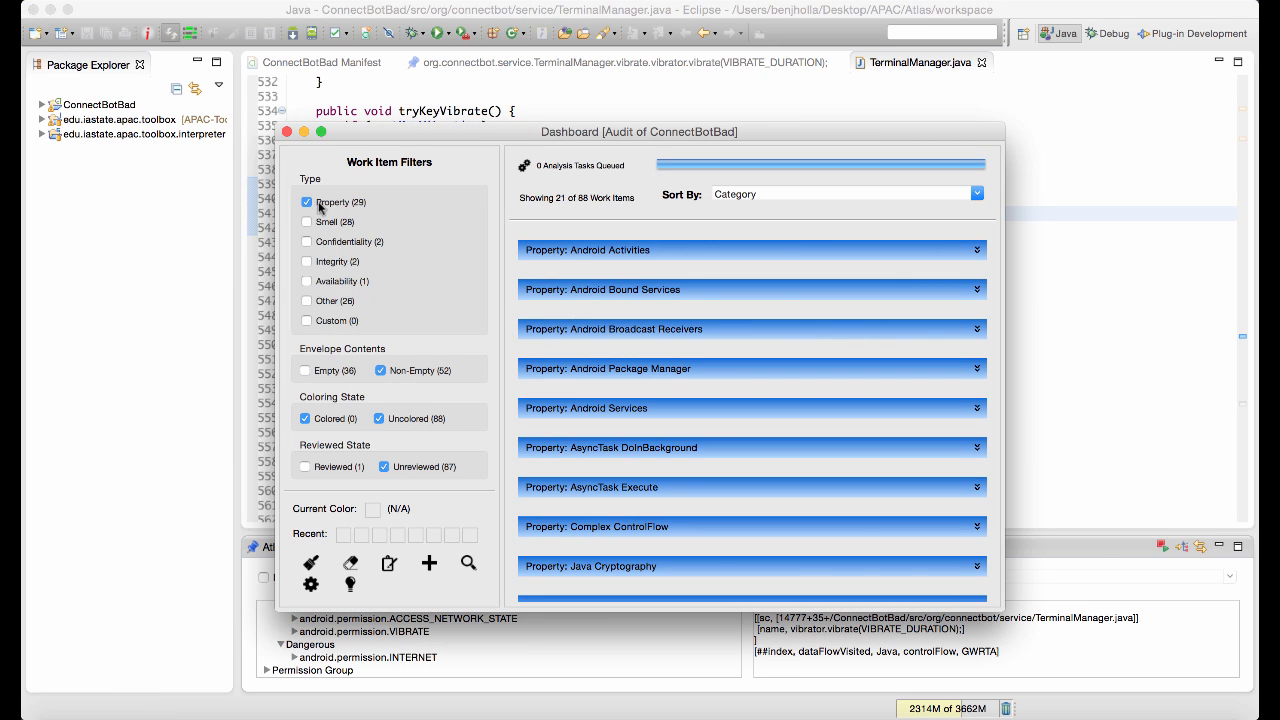
Filter to Smell items, inspect the Reflection call graph and open configureStrictMode in ConsoleActivity.
{"action": "left_click", "coordinate": [306, 202]}
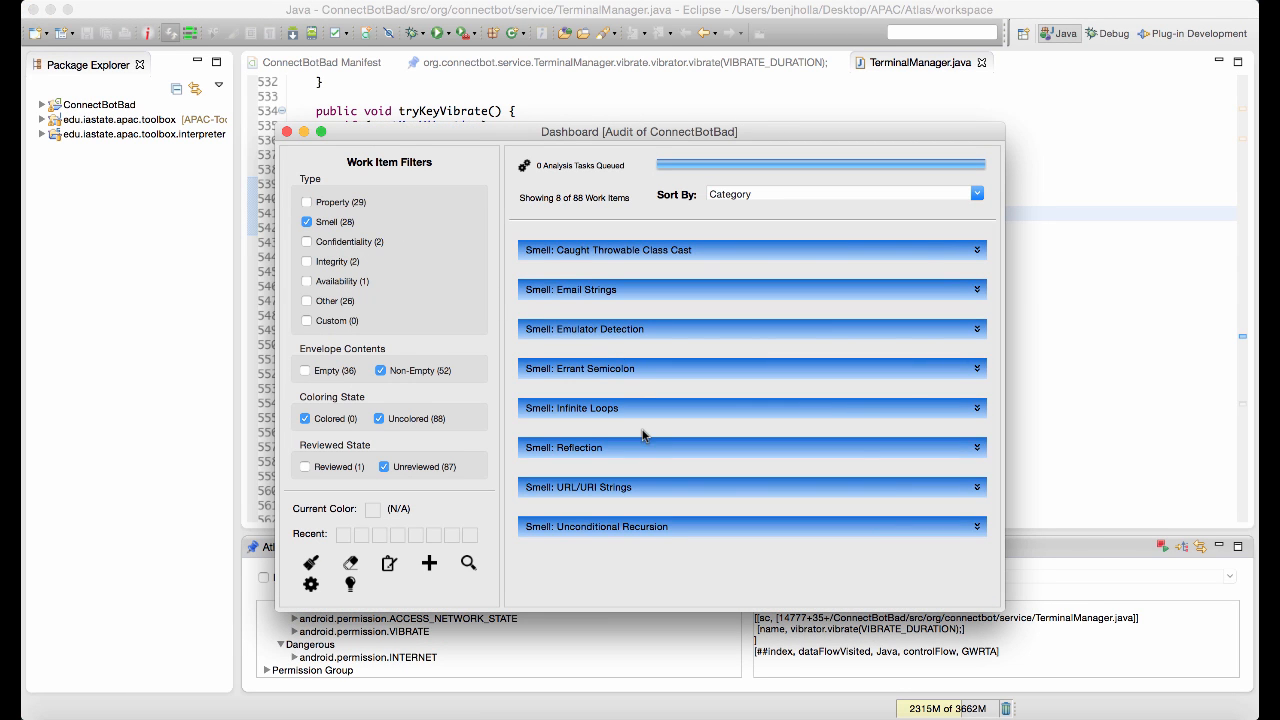
{"action": "left_click", "coordinate": [752, 448]}
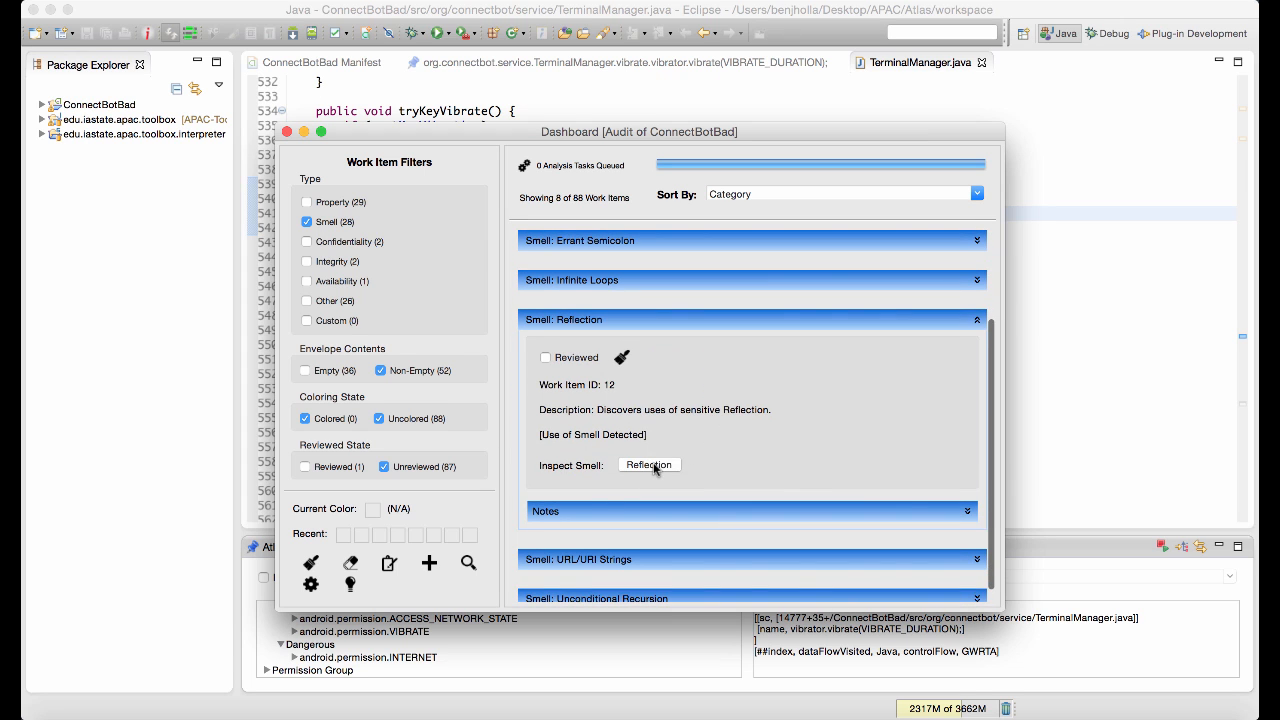
{"action": "left_click", "coordinate": [648, 464]}
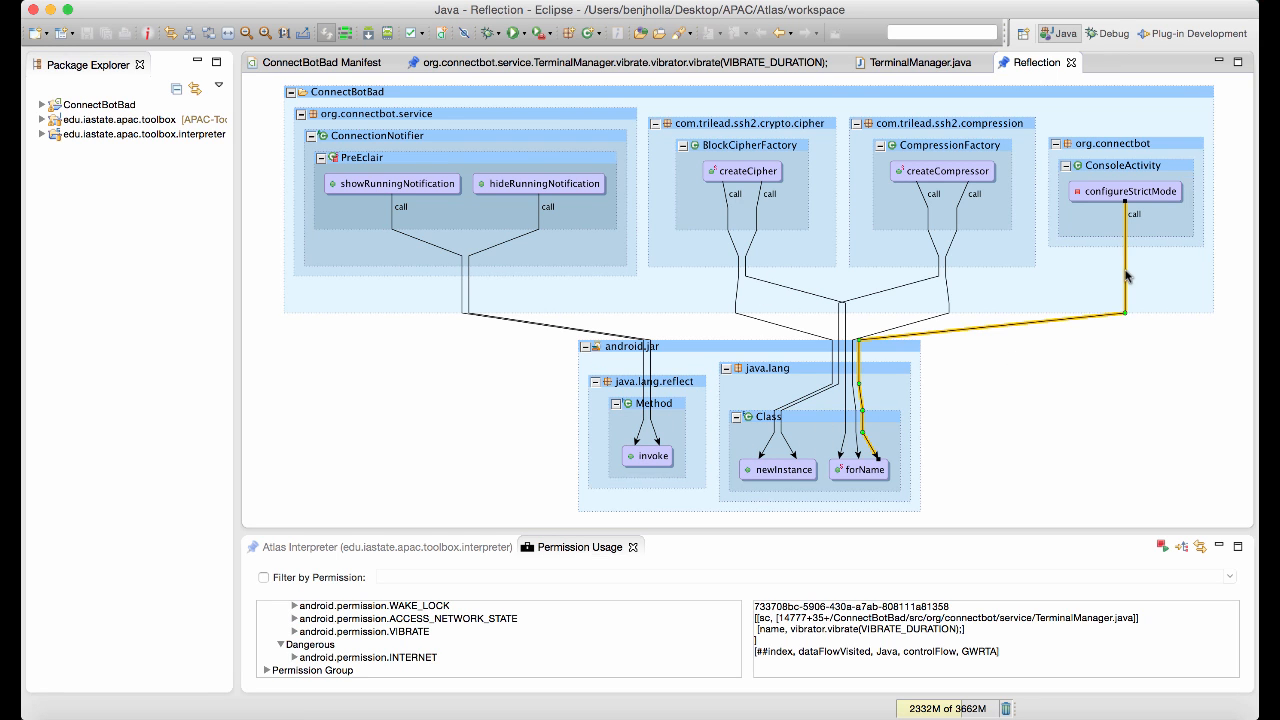
{"action": "double_click", "coordinate": [1128, 192]}
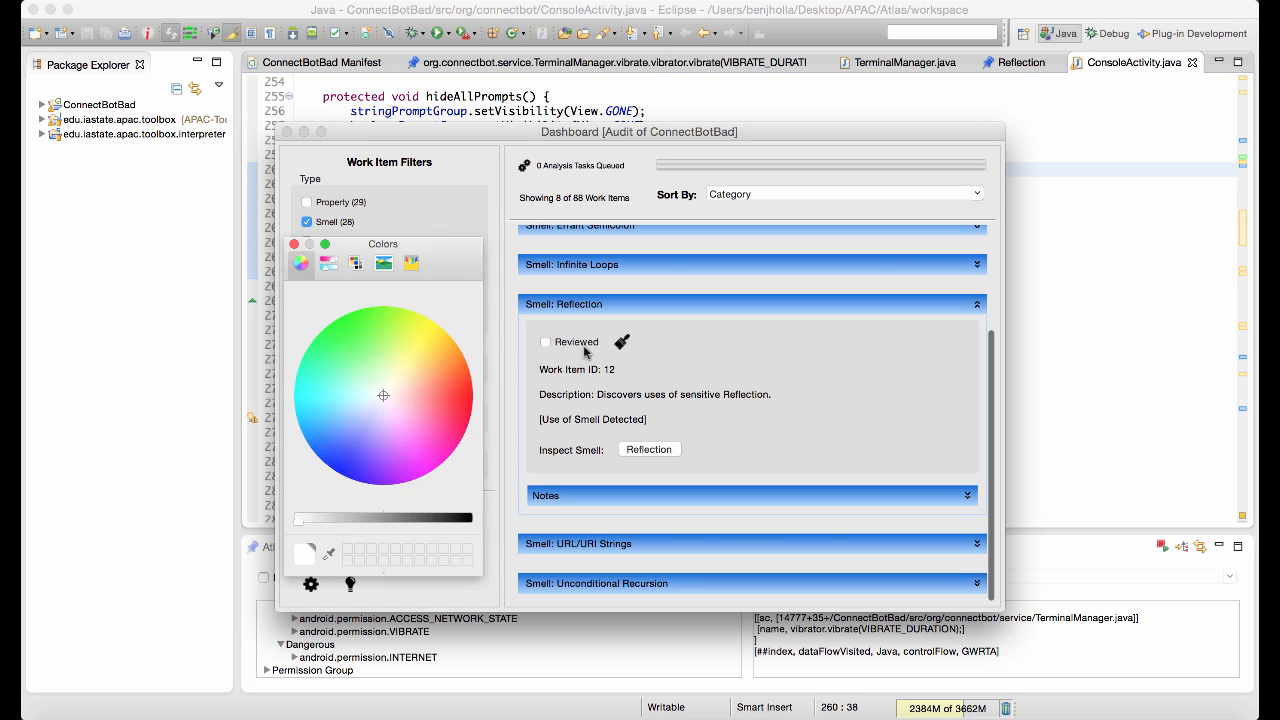
Colour the Reflection item red, return to Property items and inspect the Native Code property.
{"action": "left_click", "coordinate": [468, 394]}
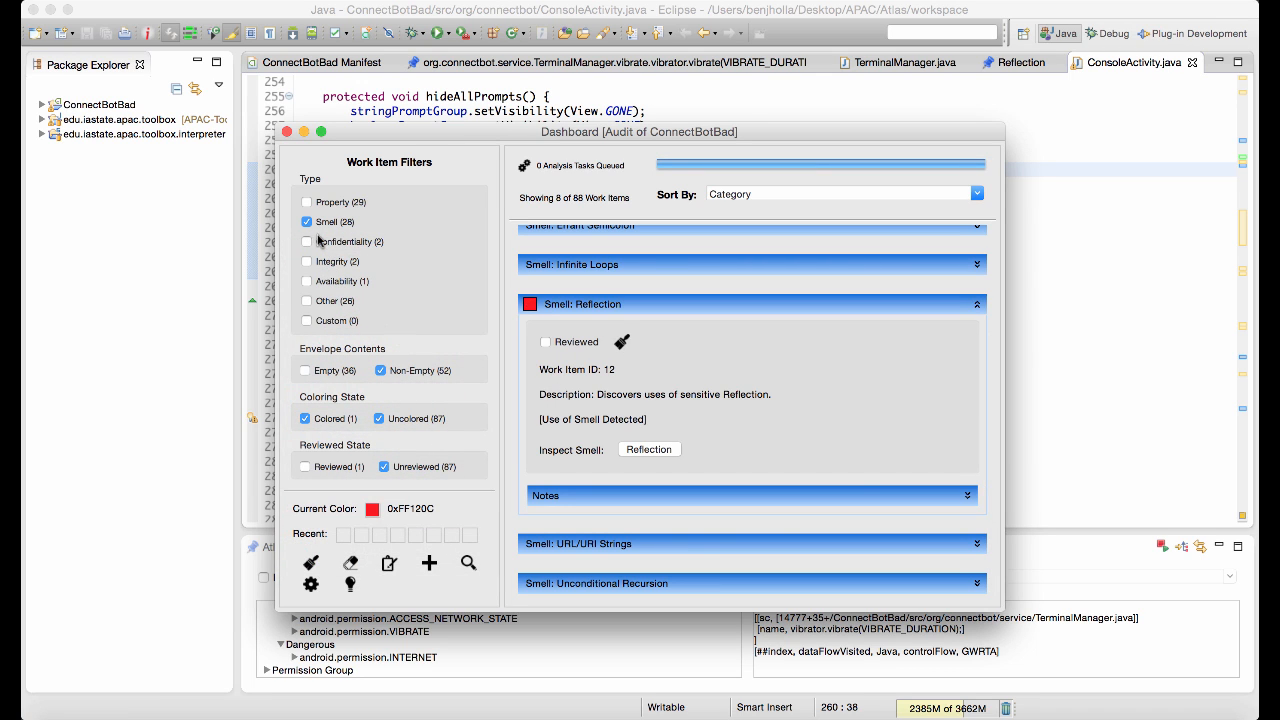
{"action": "left_click", "coordinate": [308, 202]}
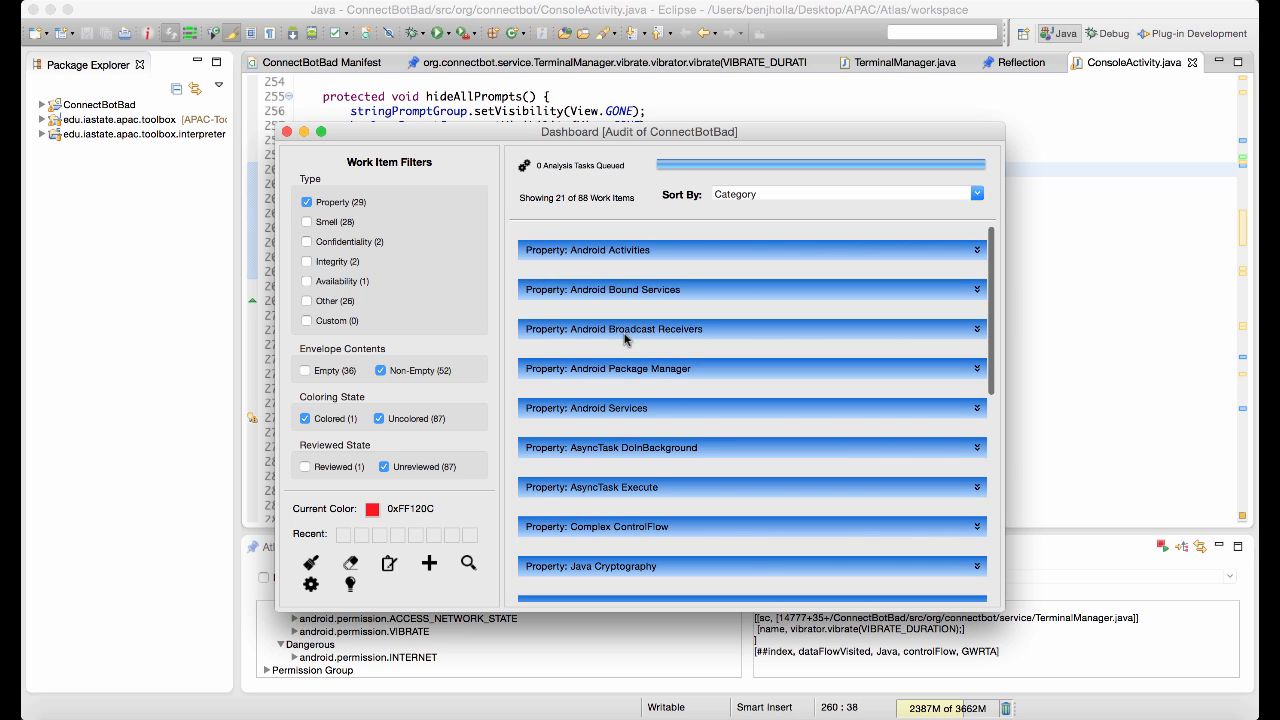
{"action": "scroll", "scroll_direction": "down", "scroll_amount": 3}
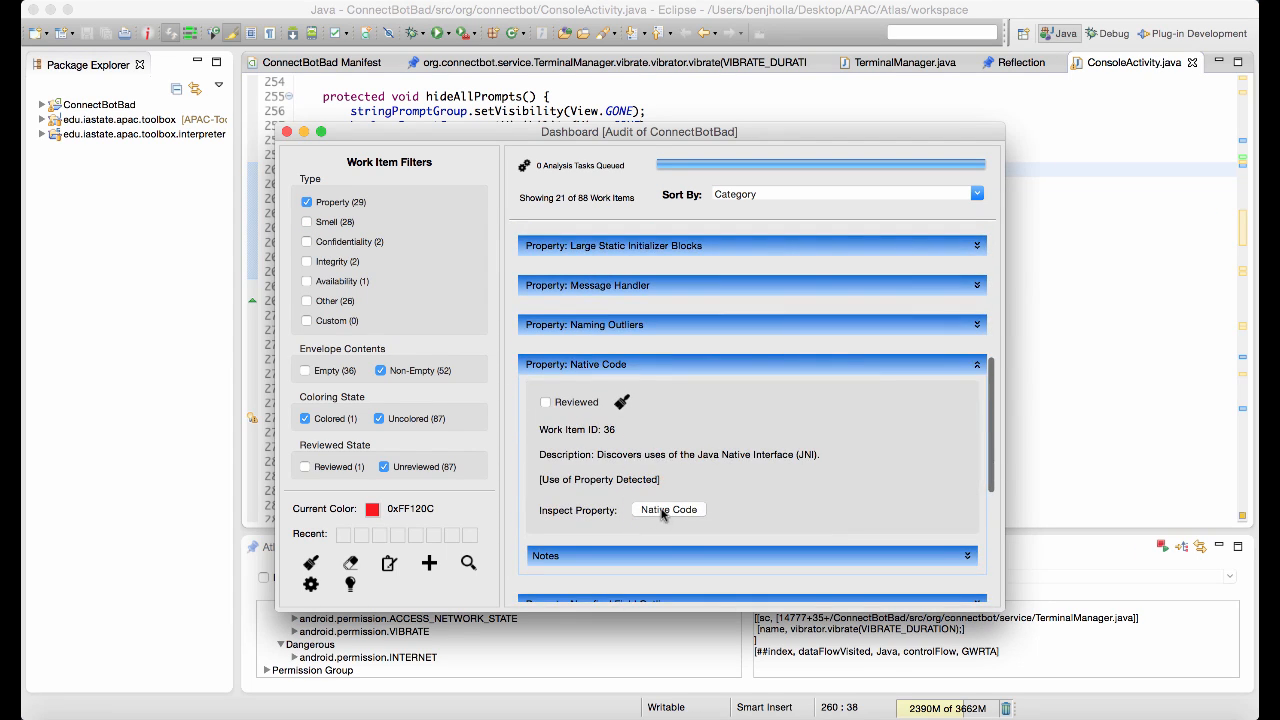
{"action": "left_click", "coordinate": [668, 510]}
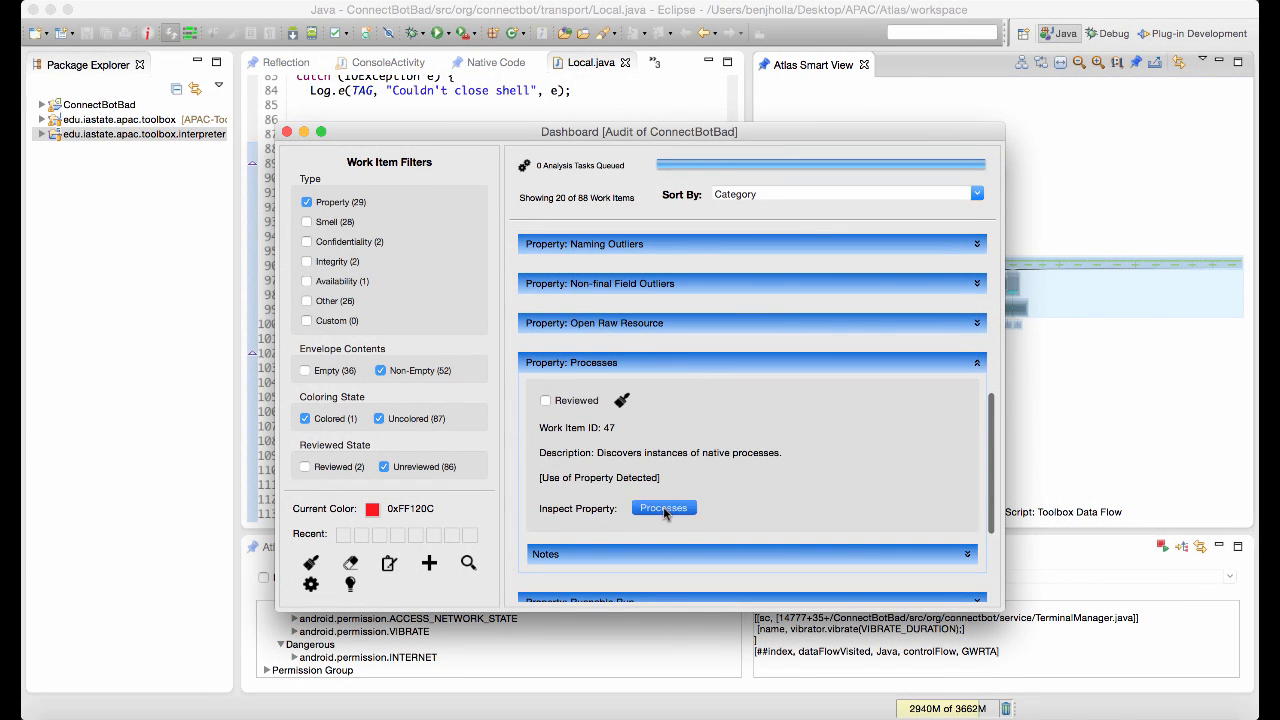
Inspect the Processes graph, jump to the Runtime.exec call and select gobbleStream in WizardActivity.
{"action": "left_click", "coordinate": [664, 508]}
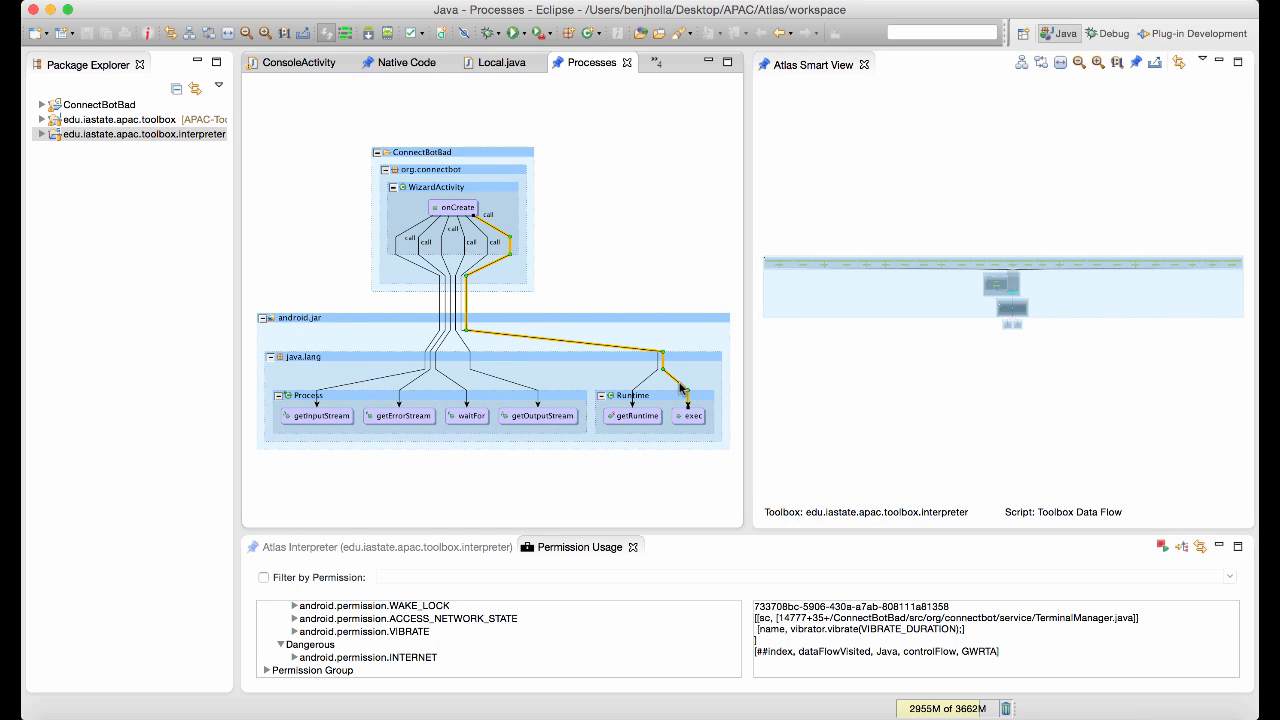
{"action": "double_click", "coordinate": [692, 414]}
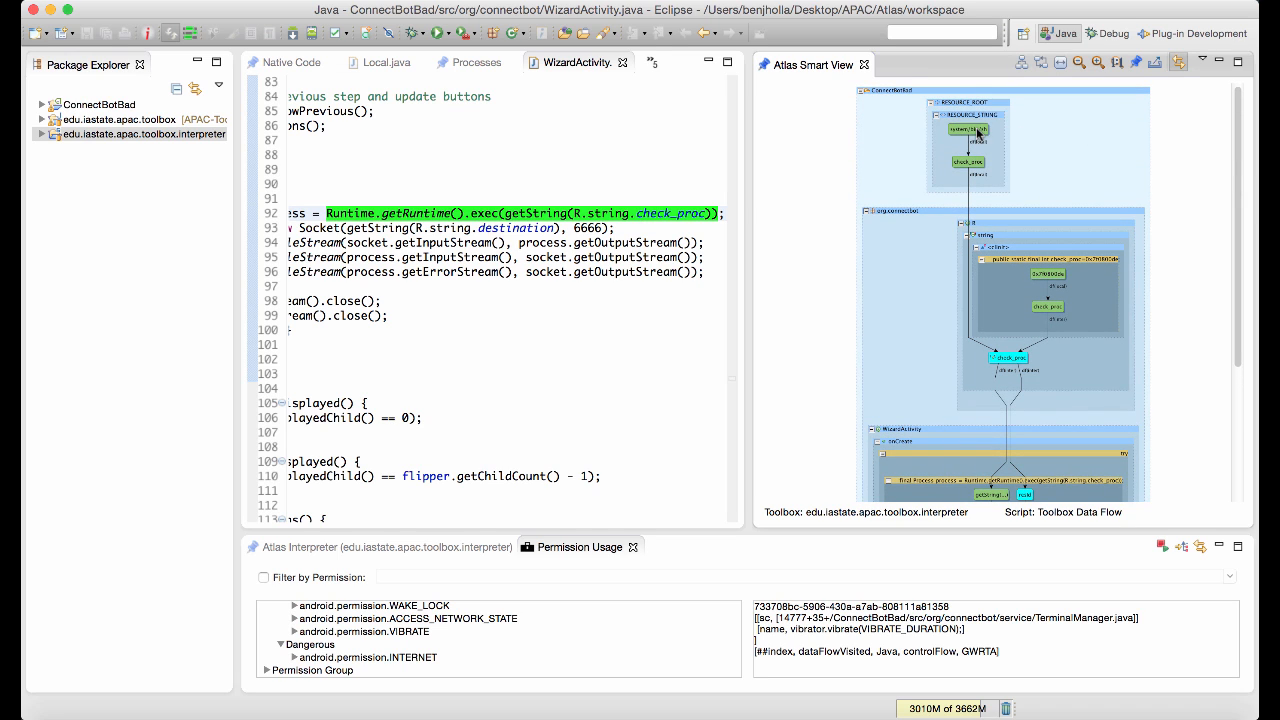
{"action": "left_click", "coordinate": [540, 228]}
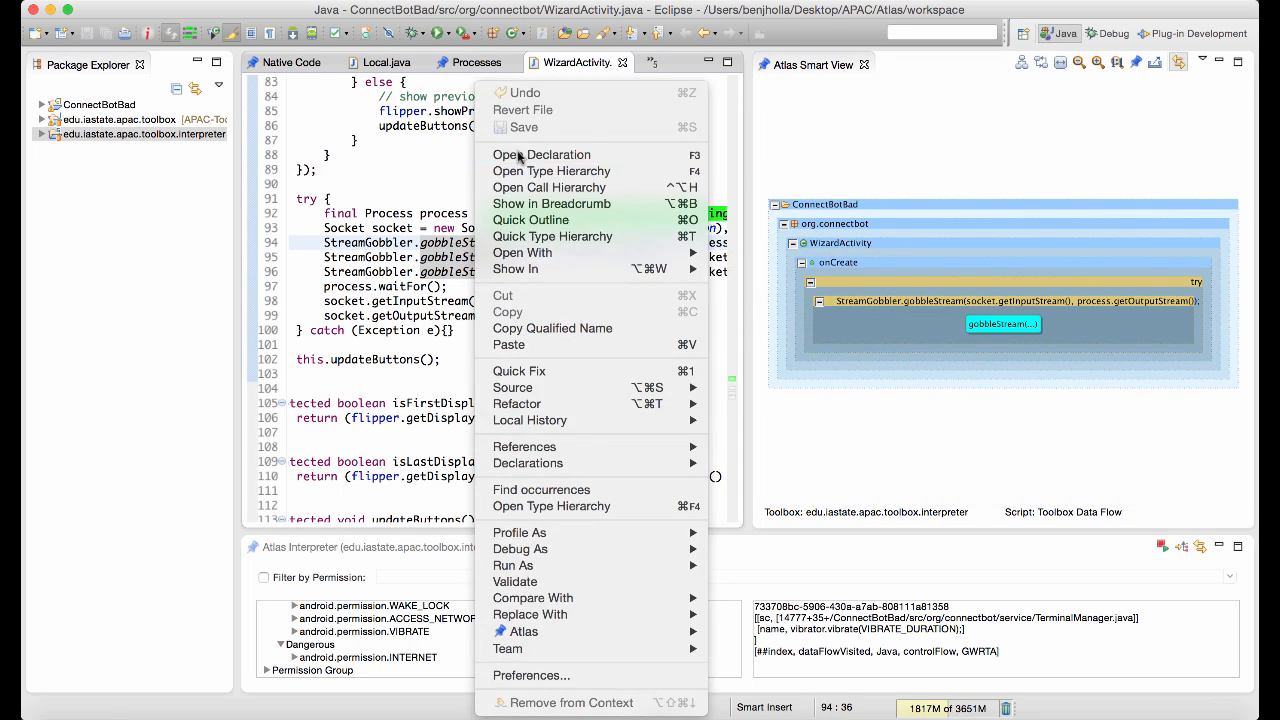
Open gobbleStream's declaration and add a 'Looks like a reverse TCP shell' note to the Processes item.
{"action": "left_click", "coordinate": [542, 154]}
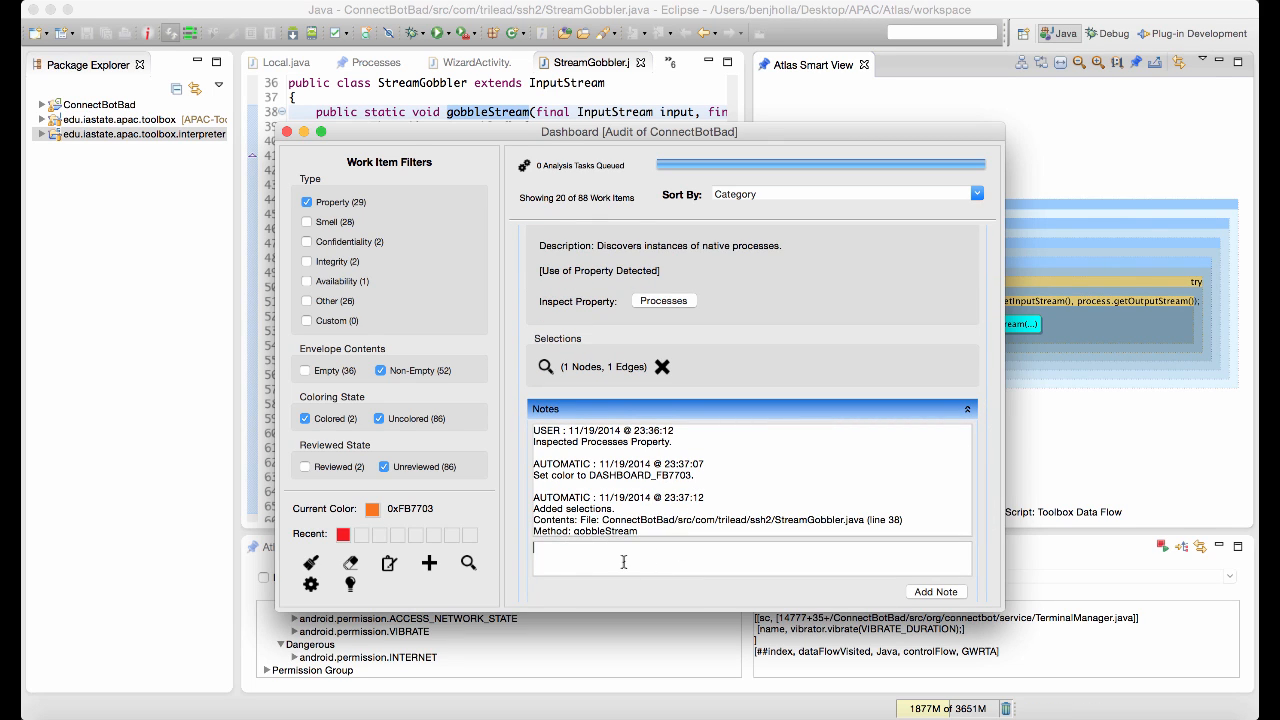
{"action": "type", "text": "Looks like a reverse TCP shell to an unknown IP address"}
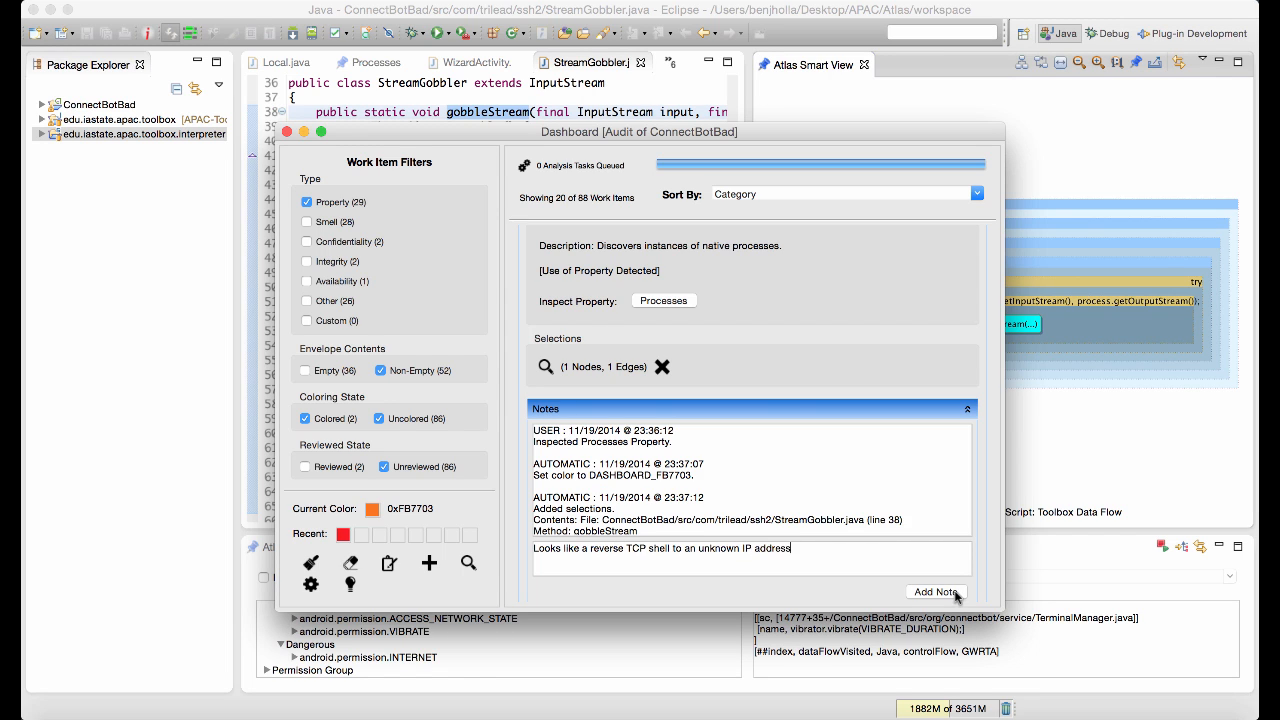
{"action": "left_click", "coordinate": [936, 592]}
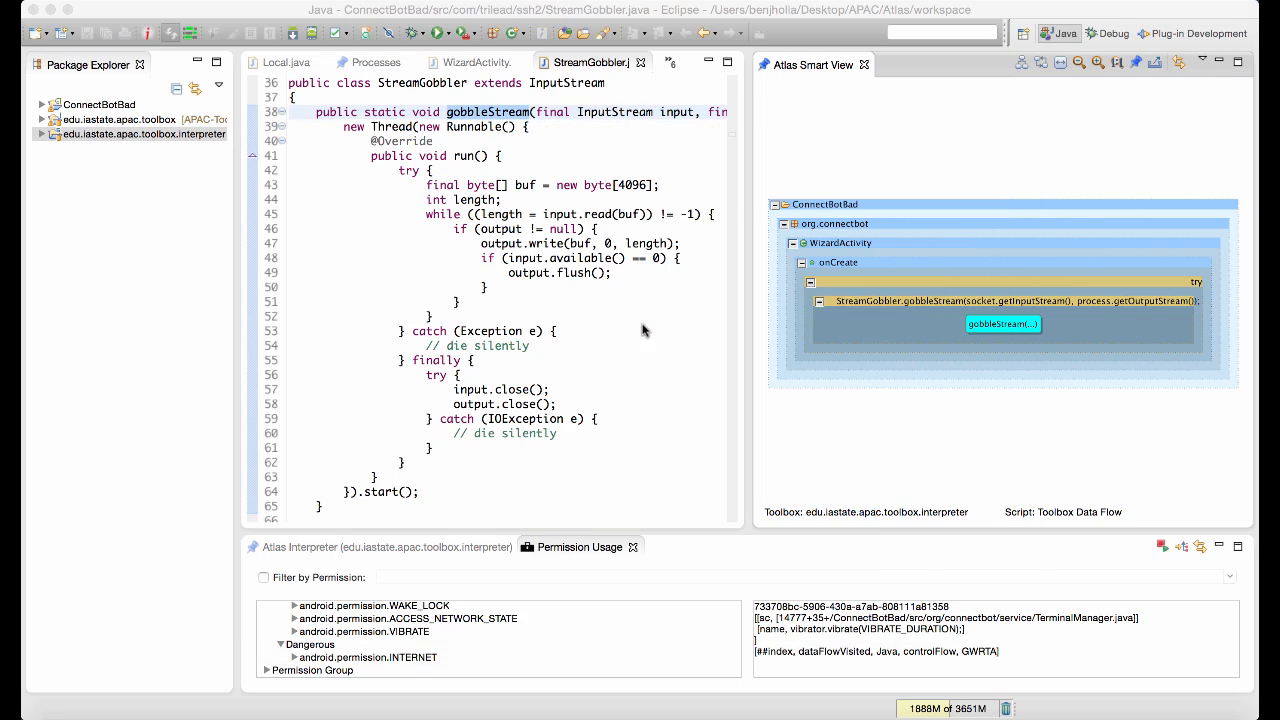
Filter permission usage by 'Internet' and expand android.permission.INTERNET and its API call sites.
{"action": "left_click", "coordinate": [264, 576]}
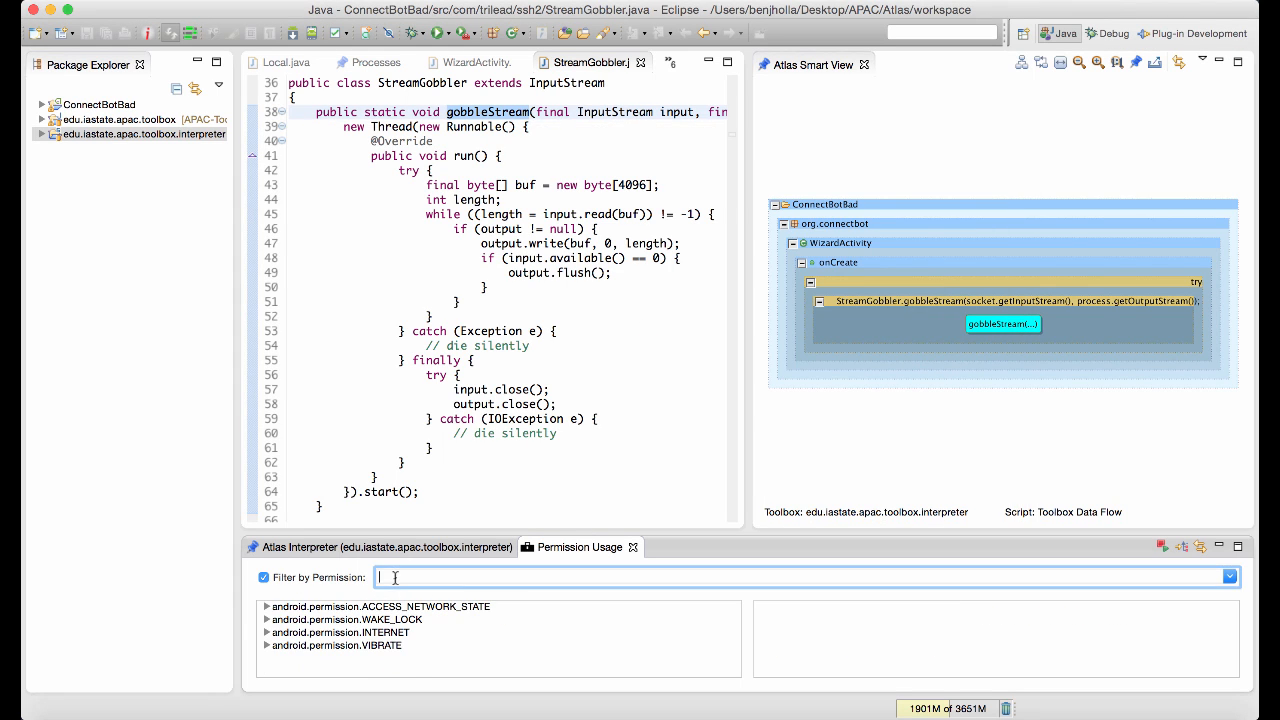
{"action": "type", "text": "Internet"}
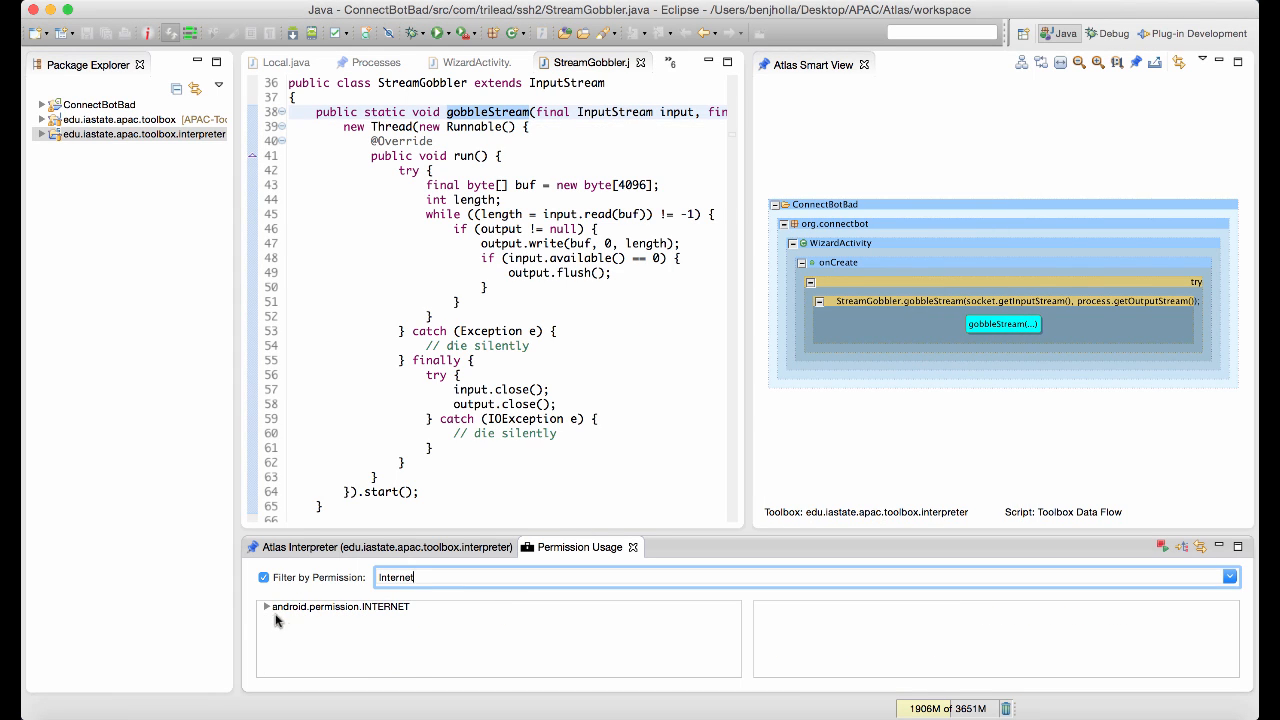
{"action": "left_click", "coordinate": [268, 608]}
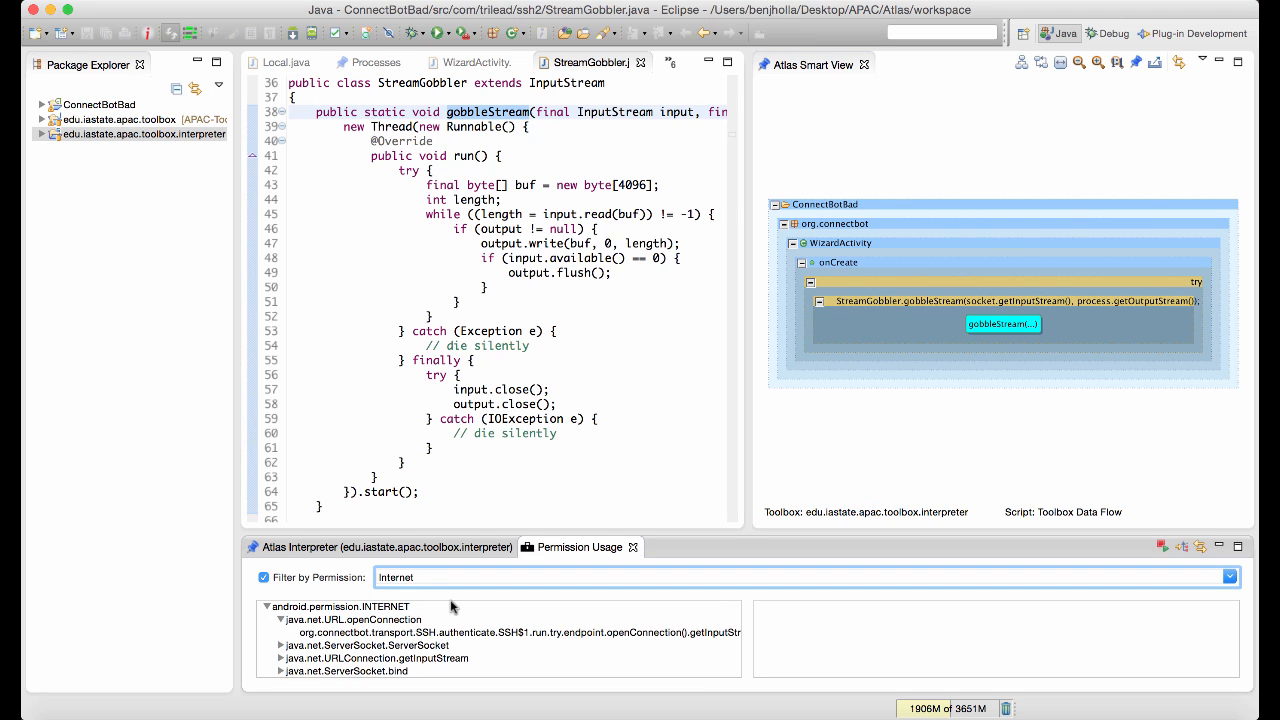
{"action": "left_click", "coordinate": [516, 632]}
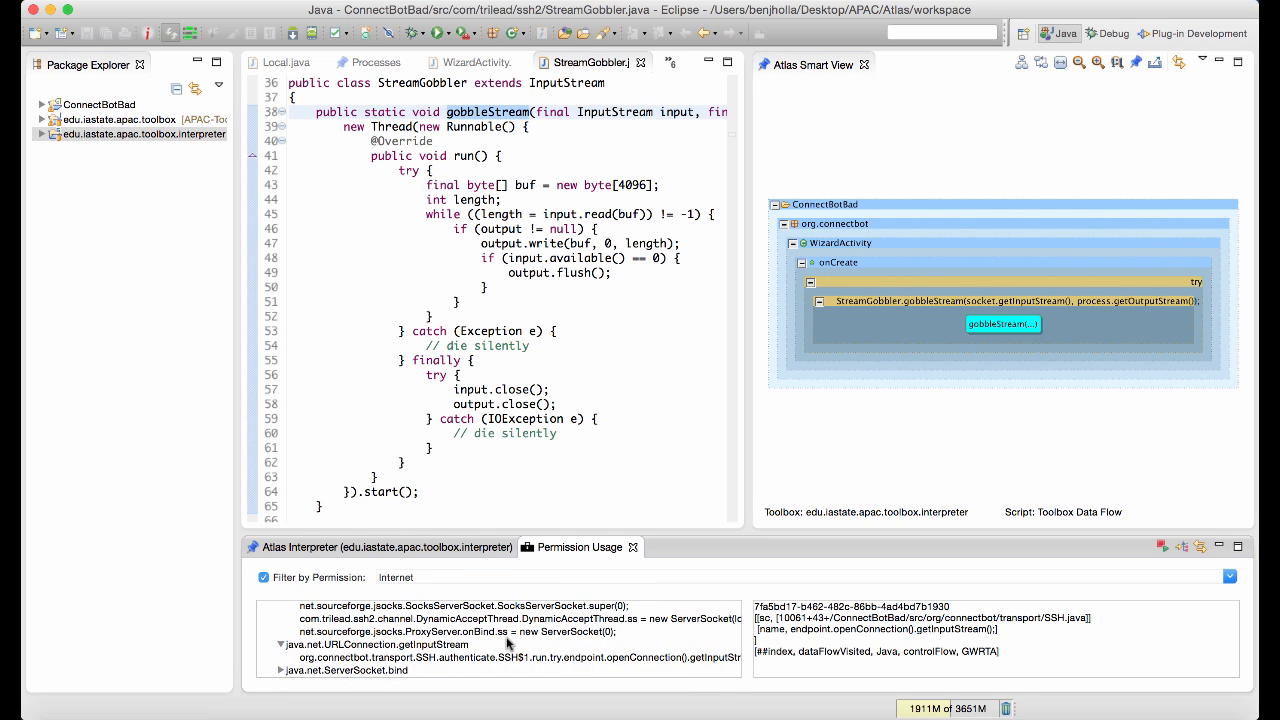
{"action": "mouse_move", "coordinate": [512, 412]}
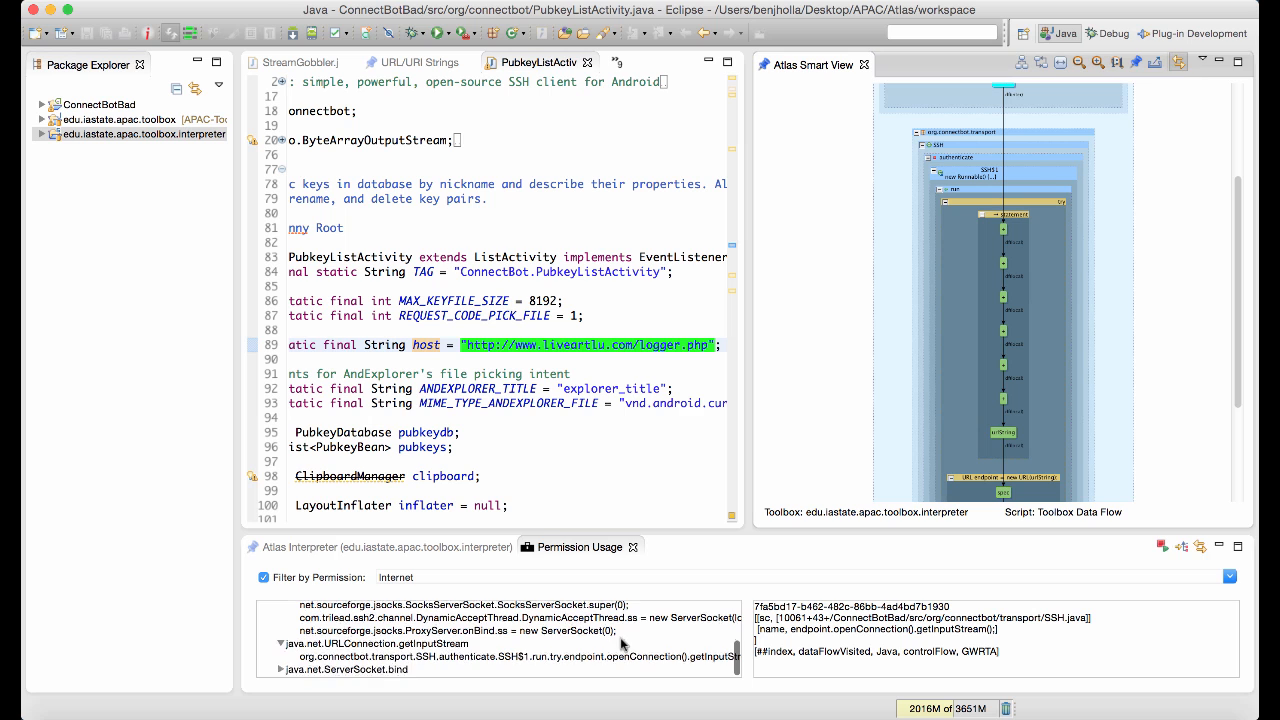
Open the SSH$1.run openConnection call site that uses the hardcoded logger URL.
{"action": "left_click", "coordinate": [520, 656]}
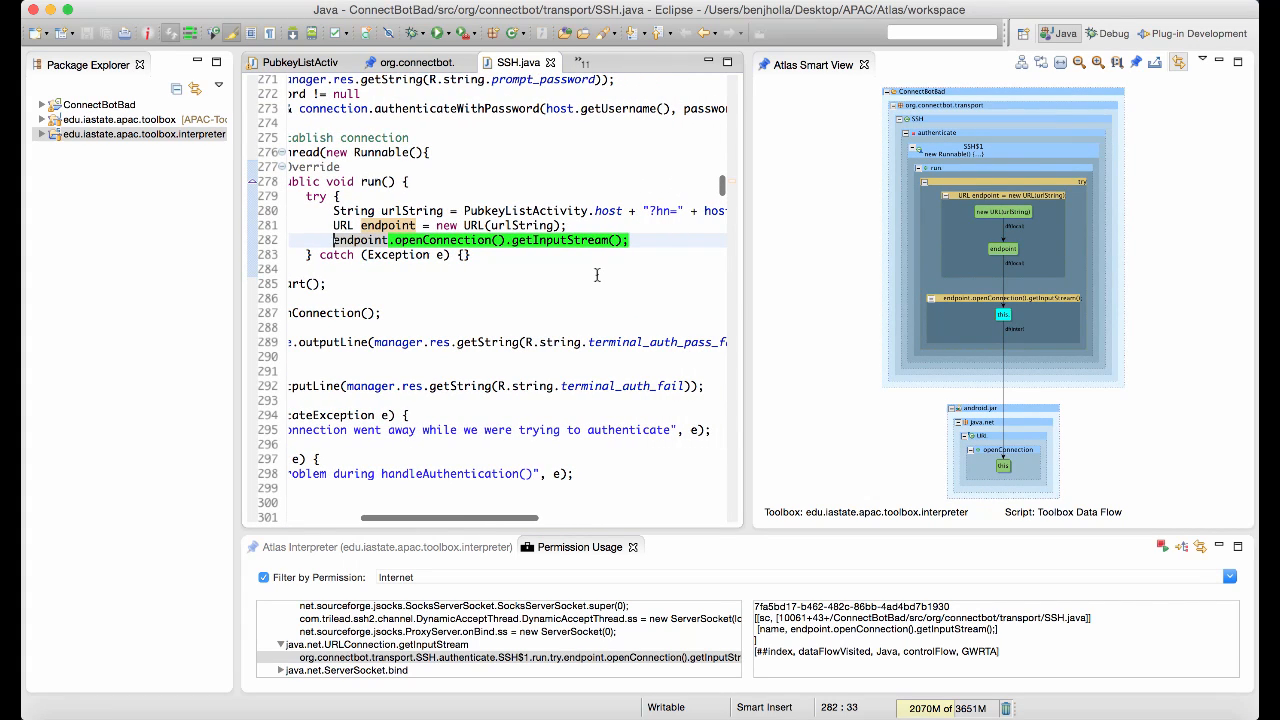
{"action": "mouse_move", "coordinate": [420, 210]}
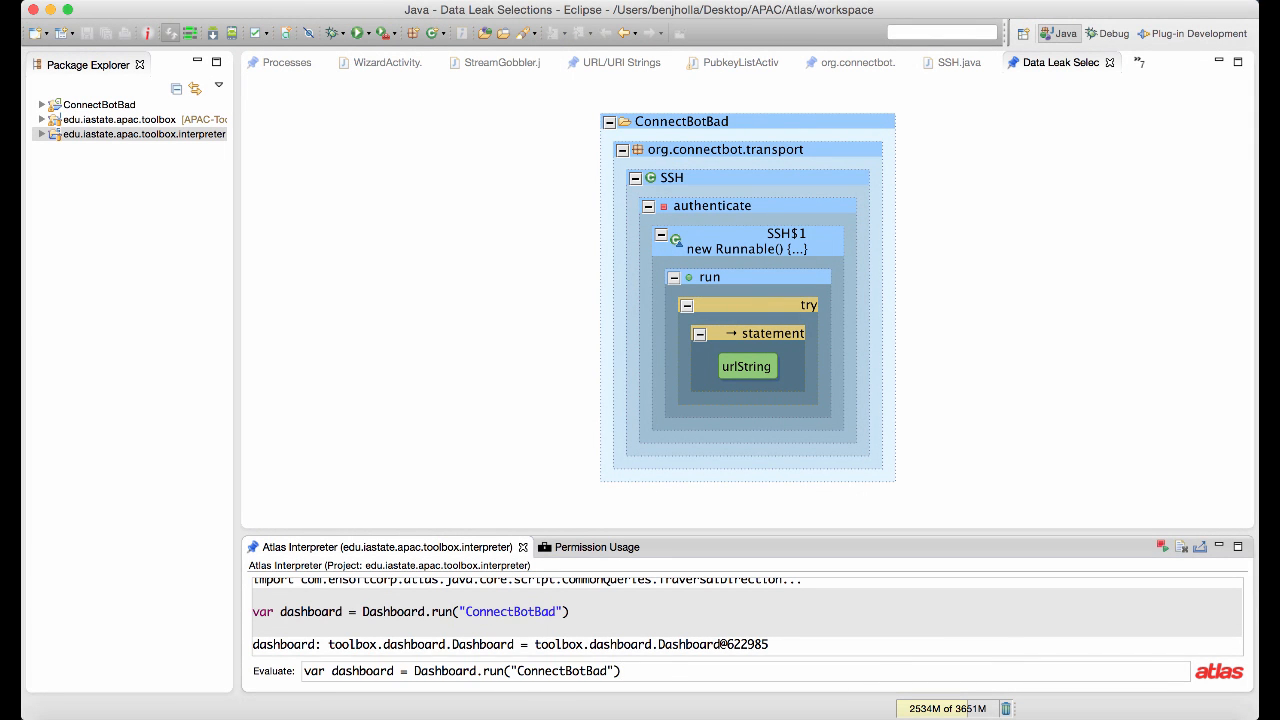
Evaluate an ObservedTimeAllocationsChart for 'Ben' in minutes per source file, then stop AuditMon.
{"action": "type", "text": "var chart = new ObservedTimeAllocationsChart(\"Ben\", TimeUnit.MINUTES, Granularity.SOURCE_FILE); chart.enableShowLabels(true)"}
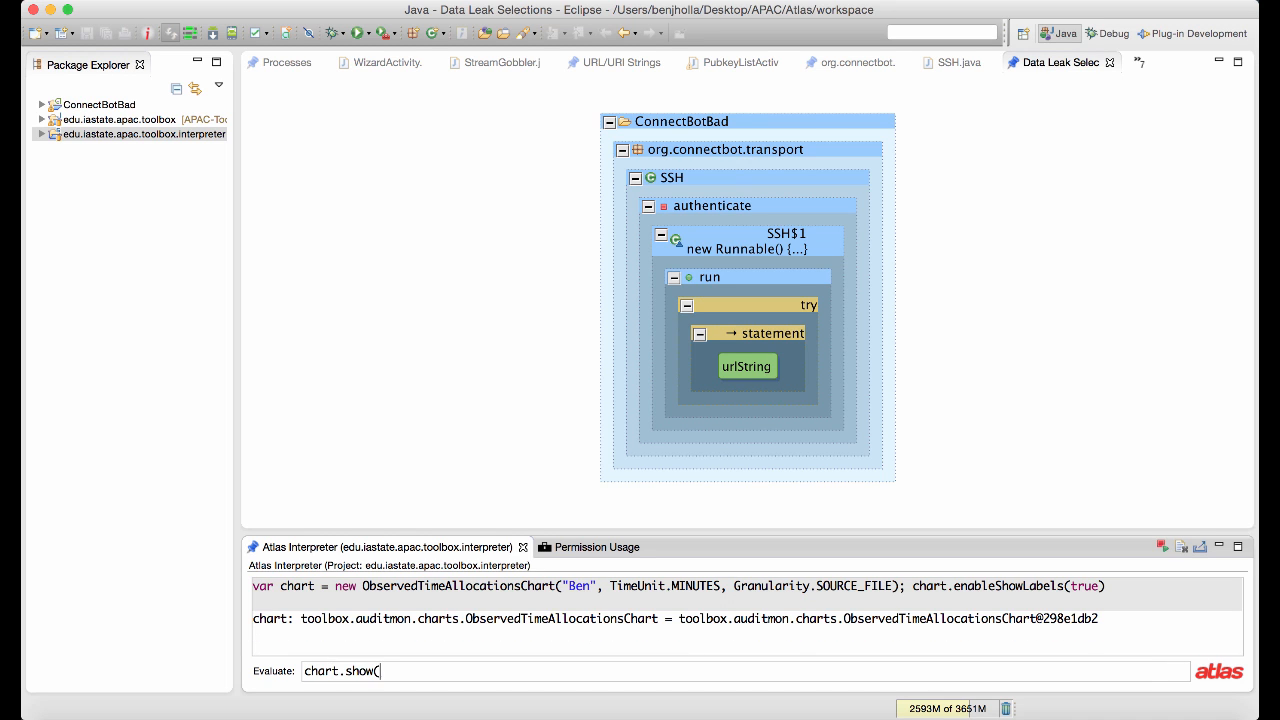
{"action": "key", "text": "Return"}
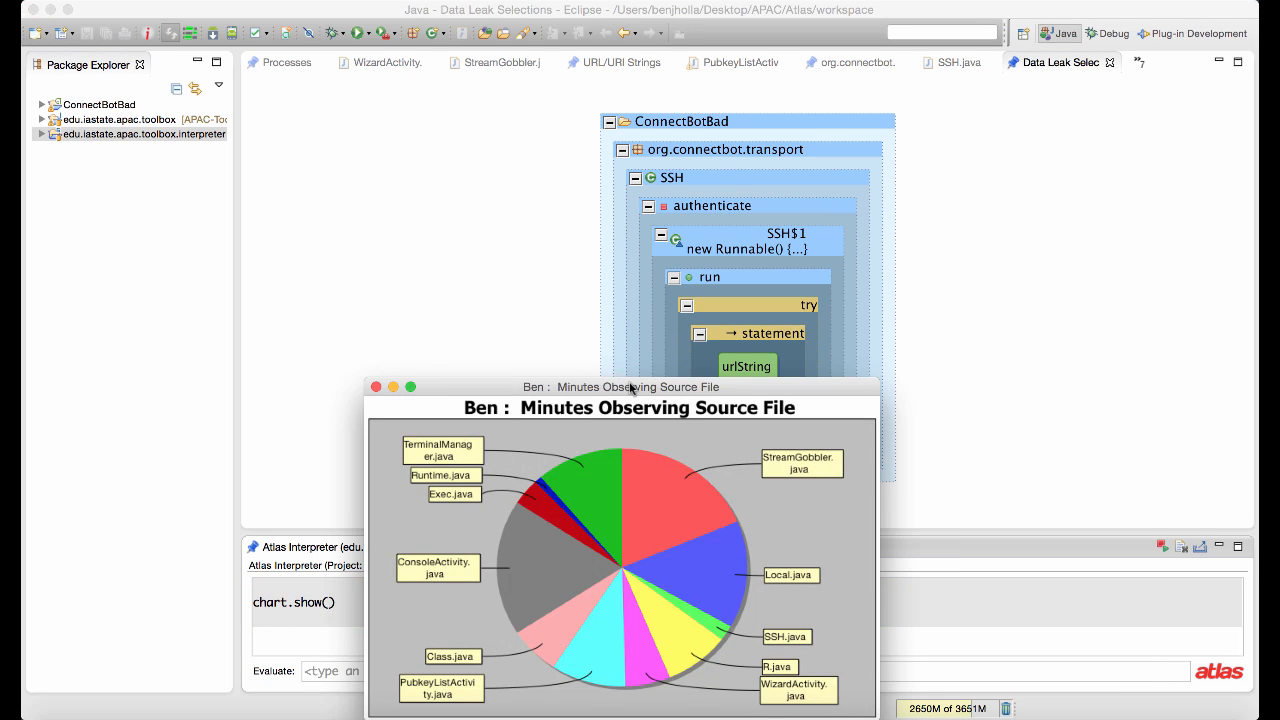
{"action": "left_click", "coordinate": [376, 388]}
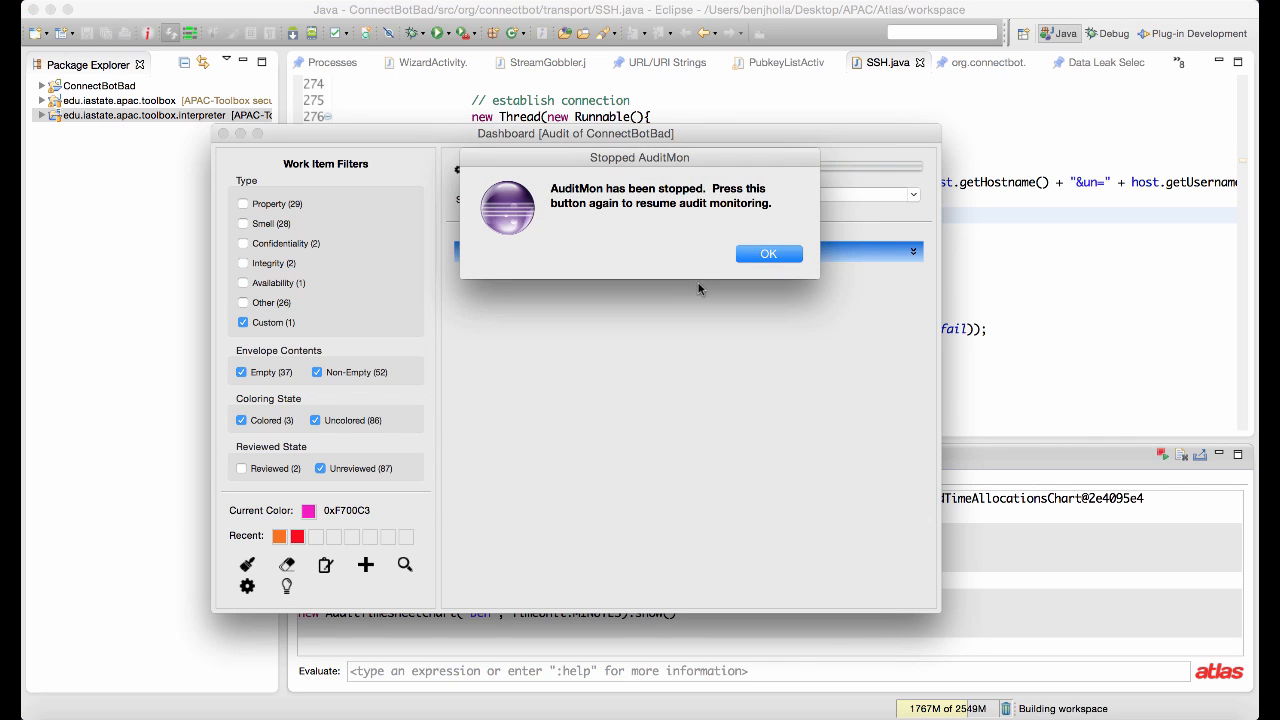
Acknowledge the AuditMon notice that audit monitoring has stopped.
{"action": "left_click", "coordinate": [768, 252]}
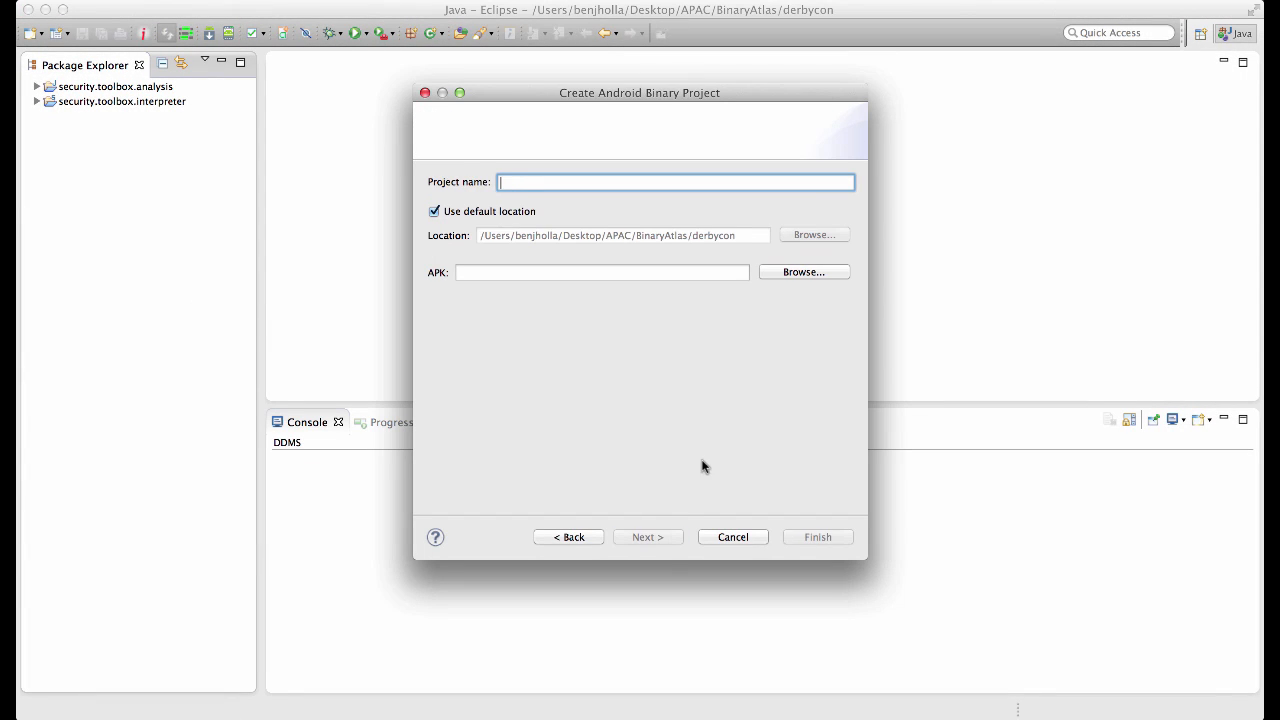
Browse to the Desktop and select flashplayer.android.update.apk as the project's APK.
{"action": "left_click", "coordinate": [804, 272]}
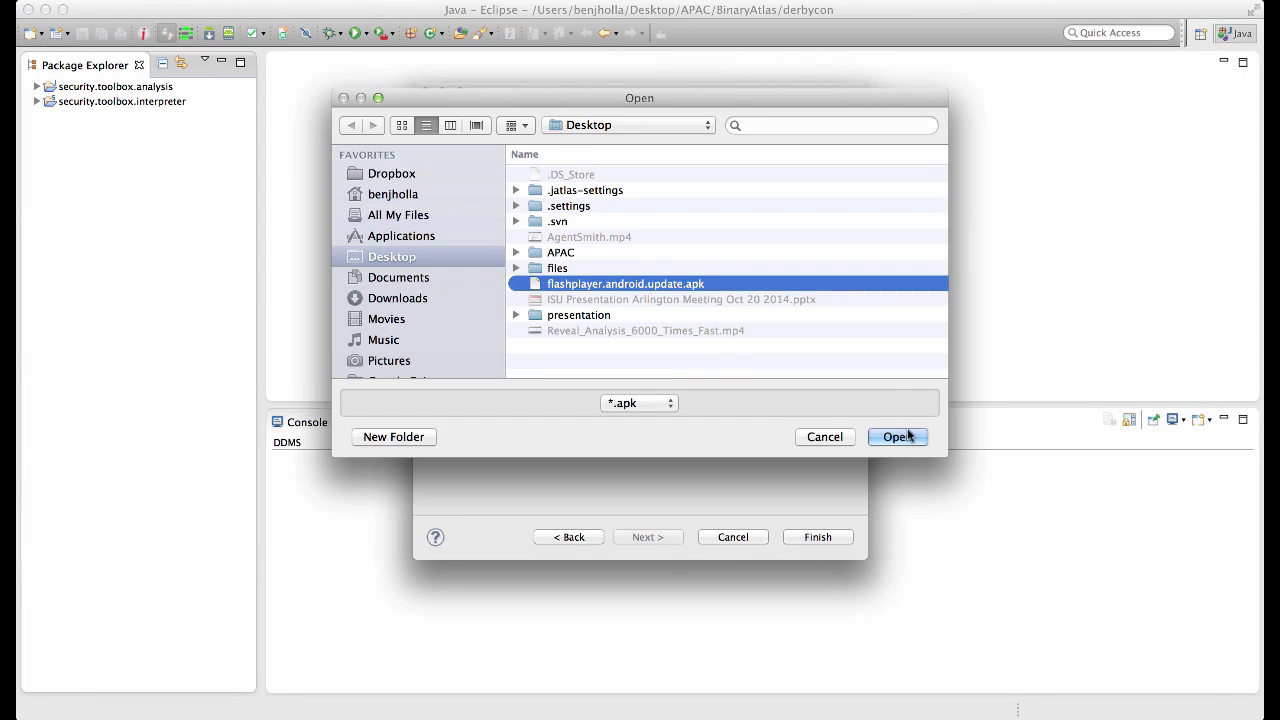
{"action": "left_click", "coordinate": [896, 436]}
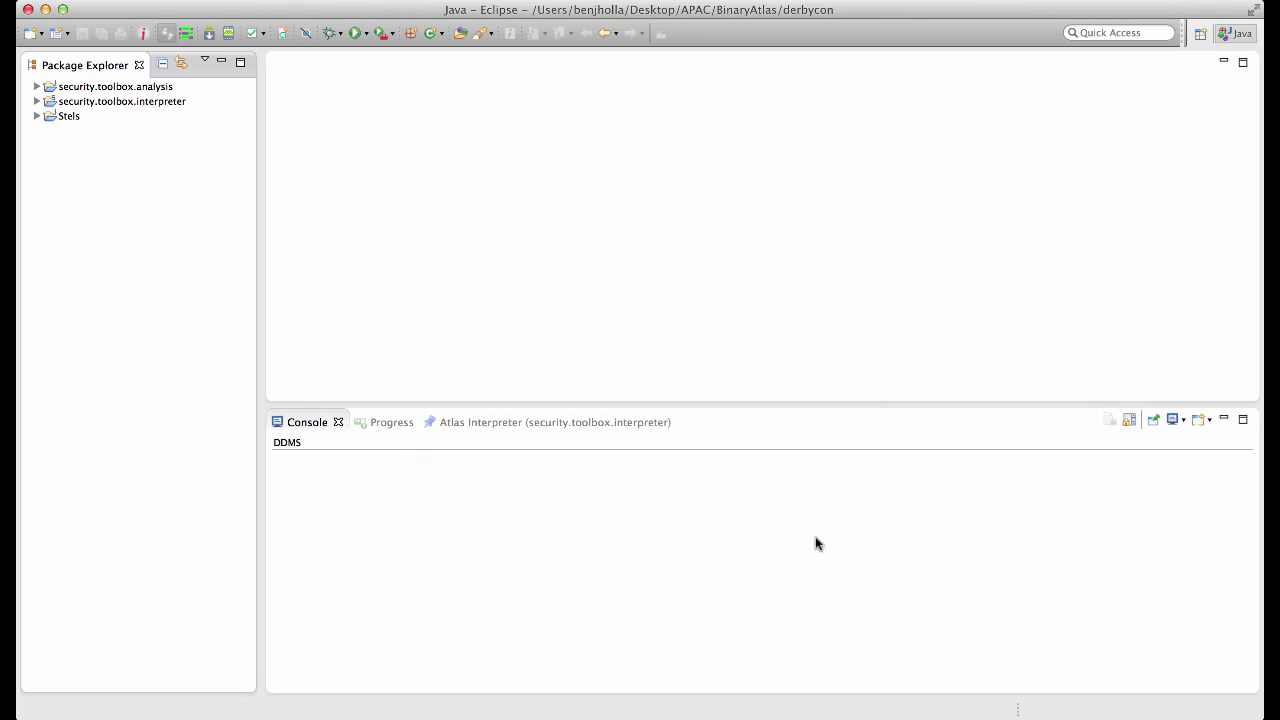